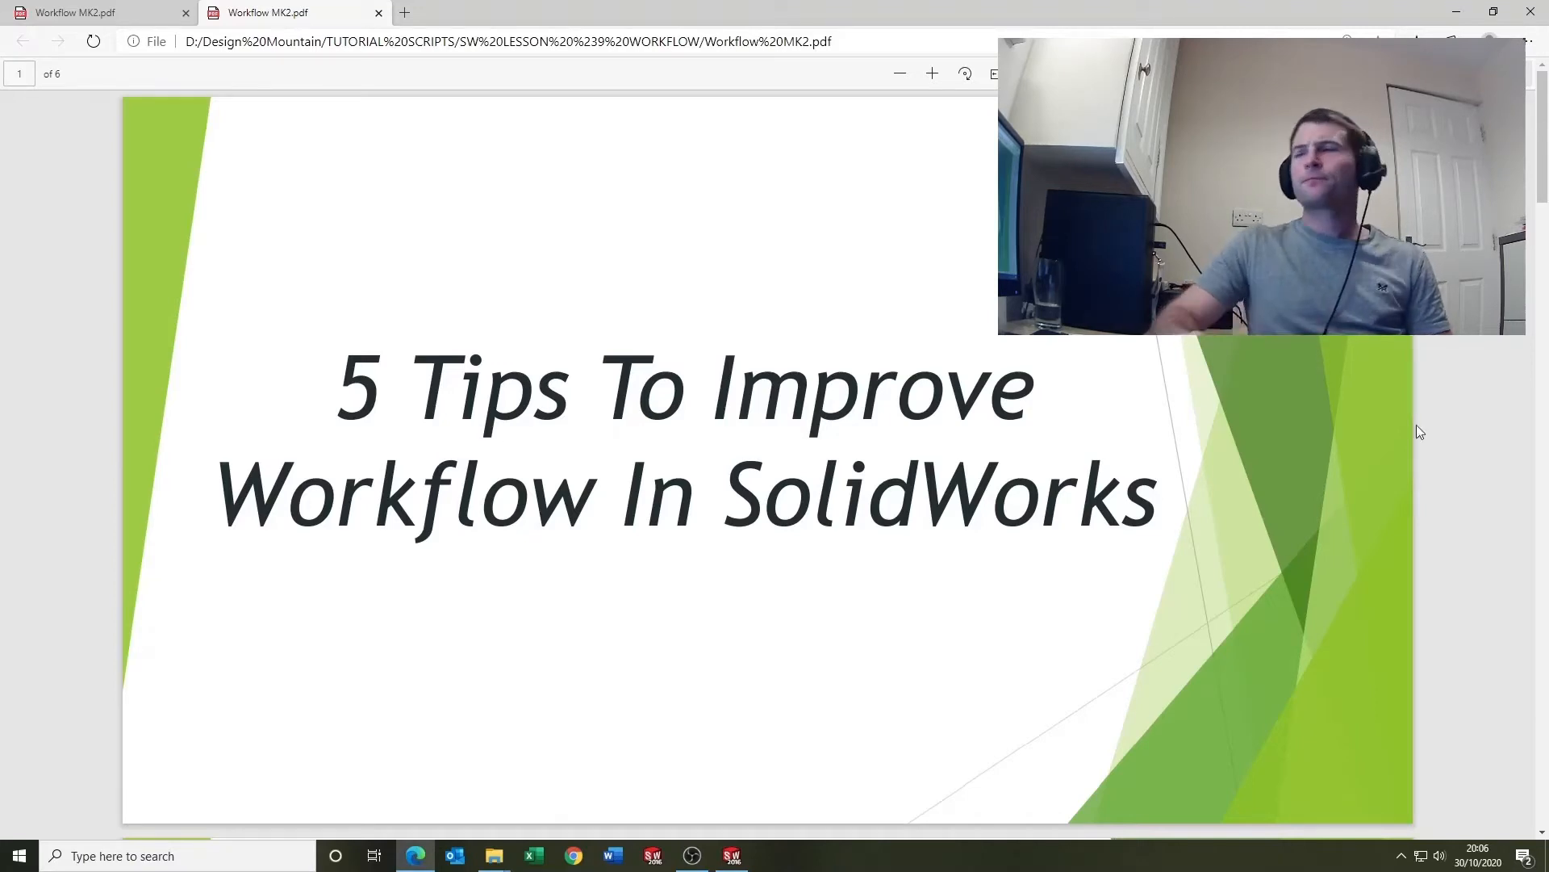
Step: Page the workflow tips slides to '2. Be Organised', then bring up the SOLIDWORKS bottle model
{"action": "scroll", "scroll_direction": "down", "scroll_amount": 3}
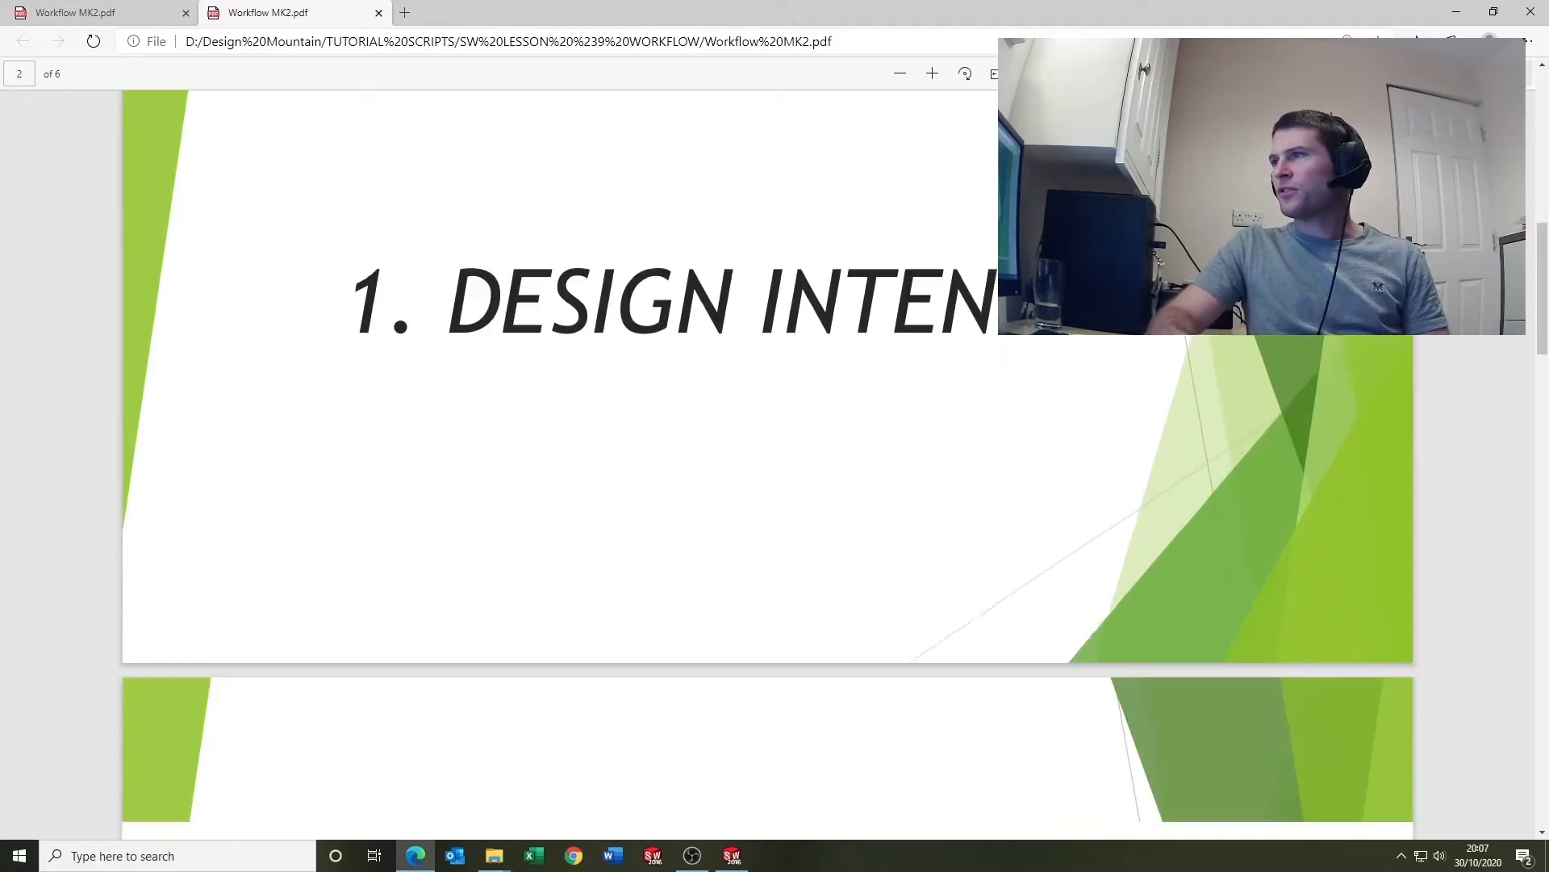
{"action": "scroll", "scroll_direction": "down", "scroll_amount": 3}
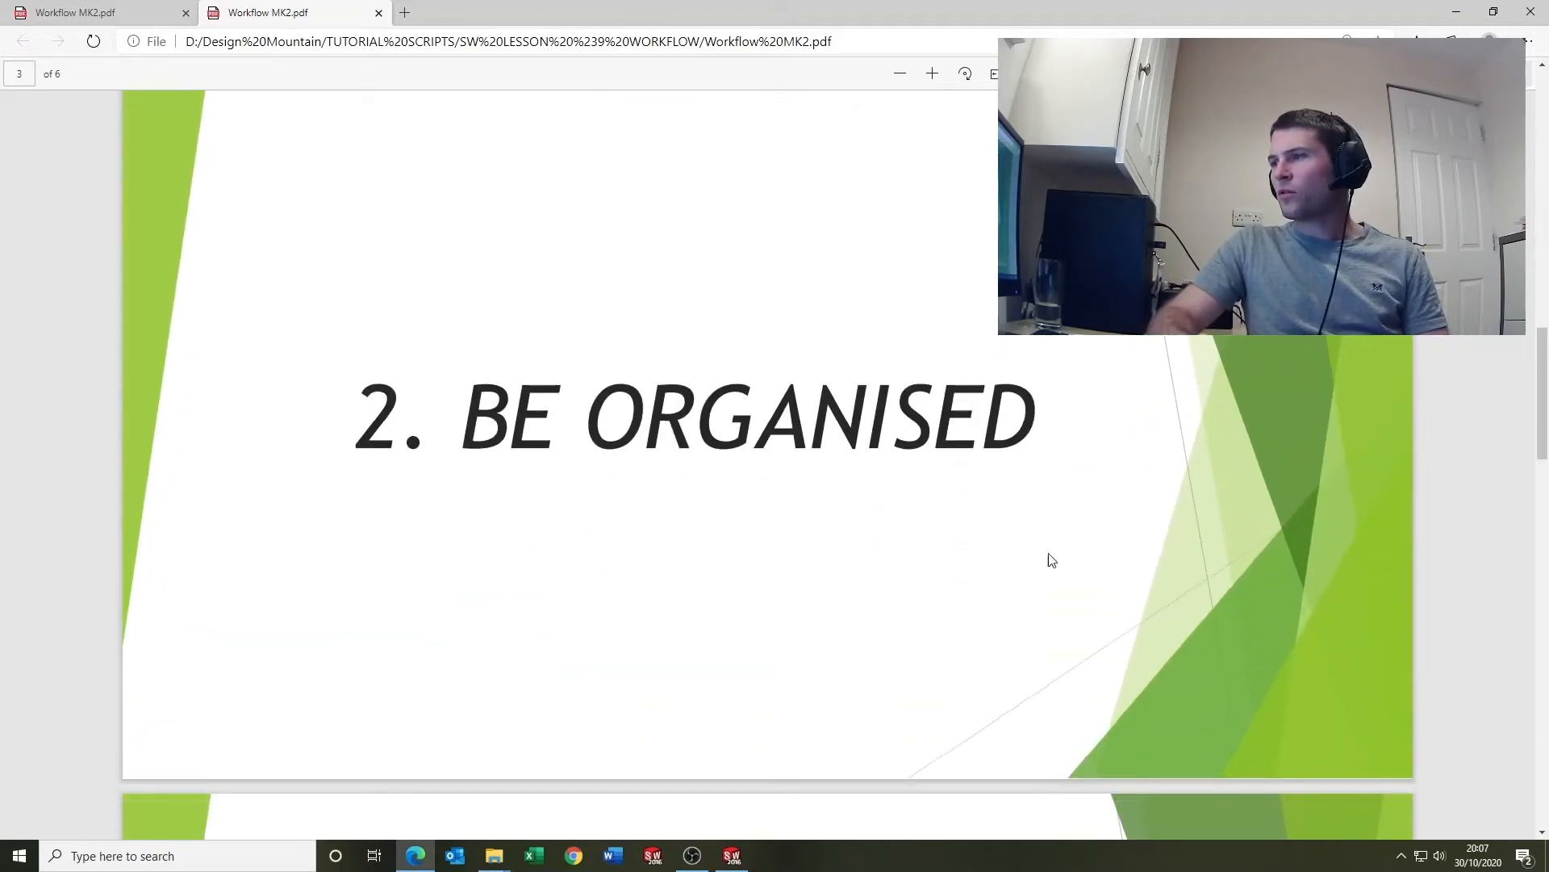
{"action": "left_click", "coordinate": [731, 856]}
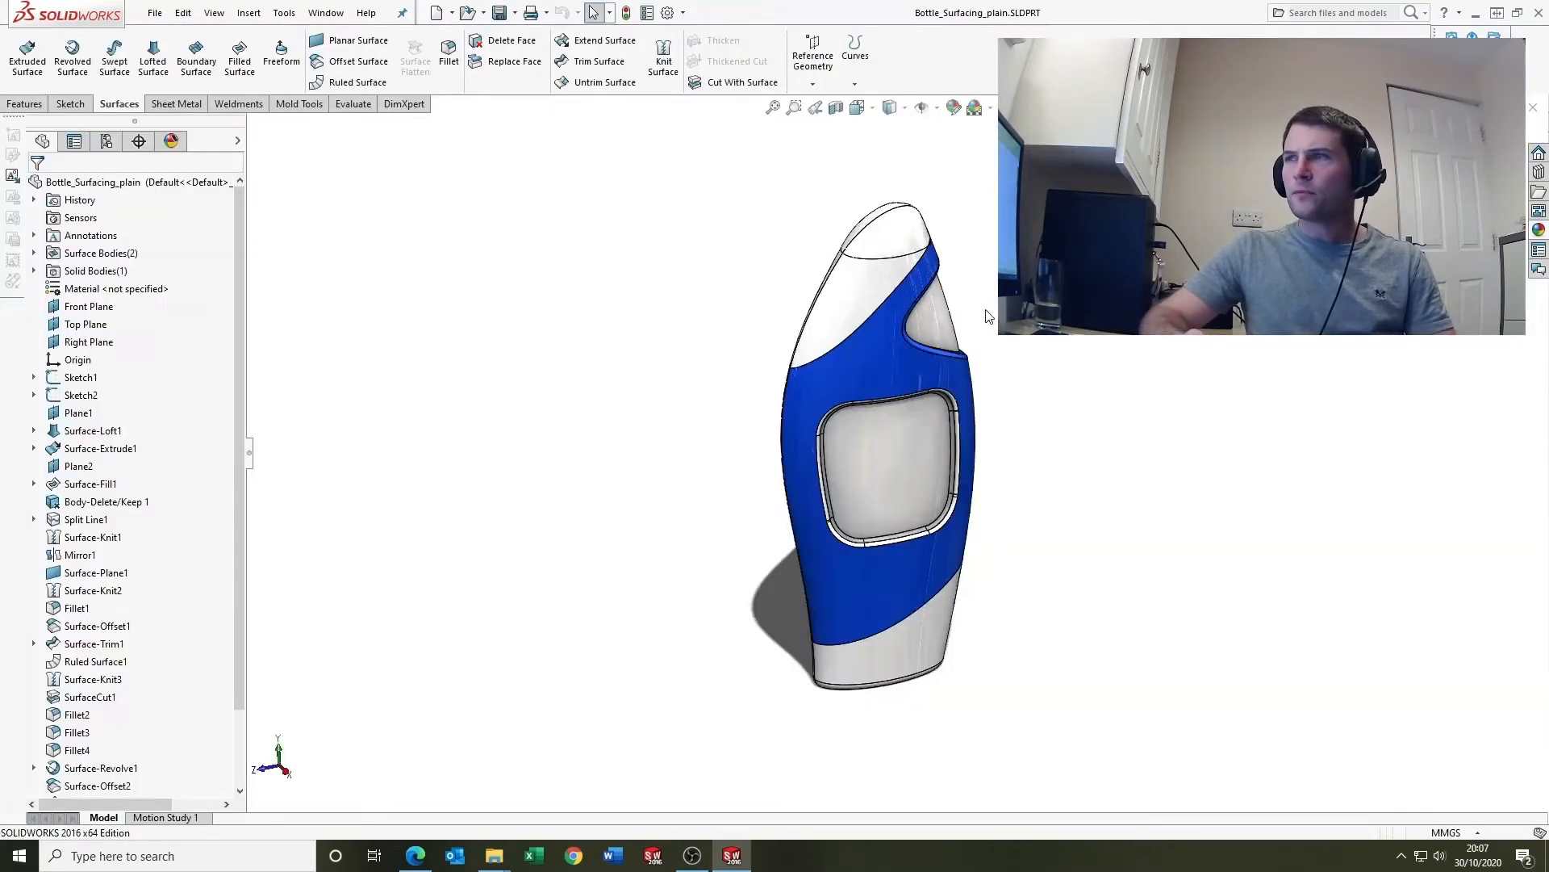
{"action": "scroll", "scroll_direction": "down", "scroll_amount": 3}
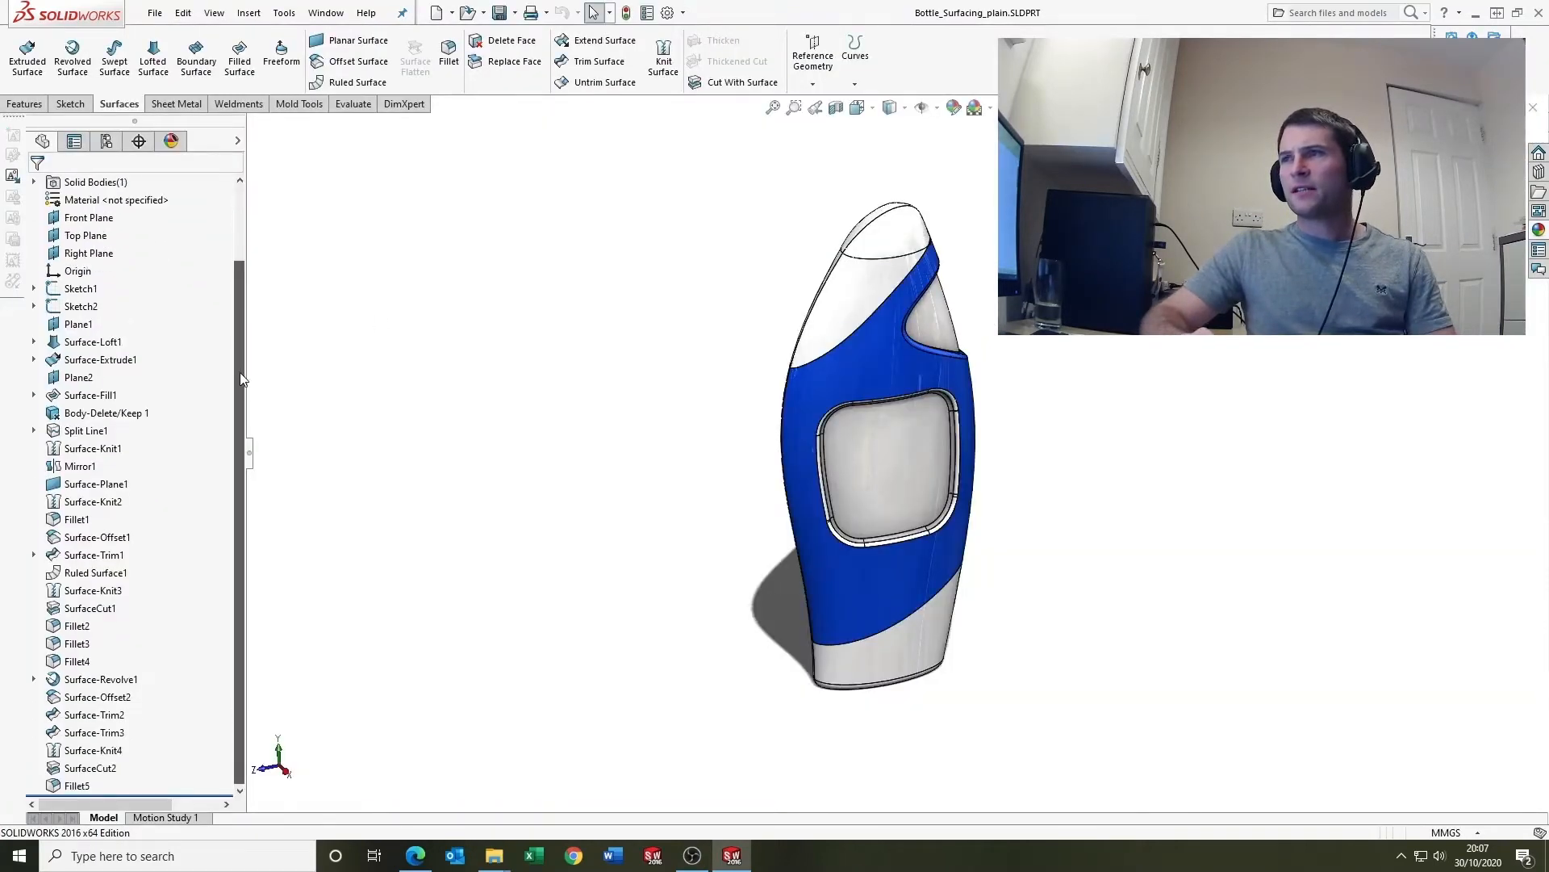
{"action": "left_click", "coordinate": [89, 607]}
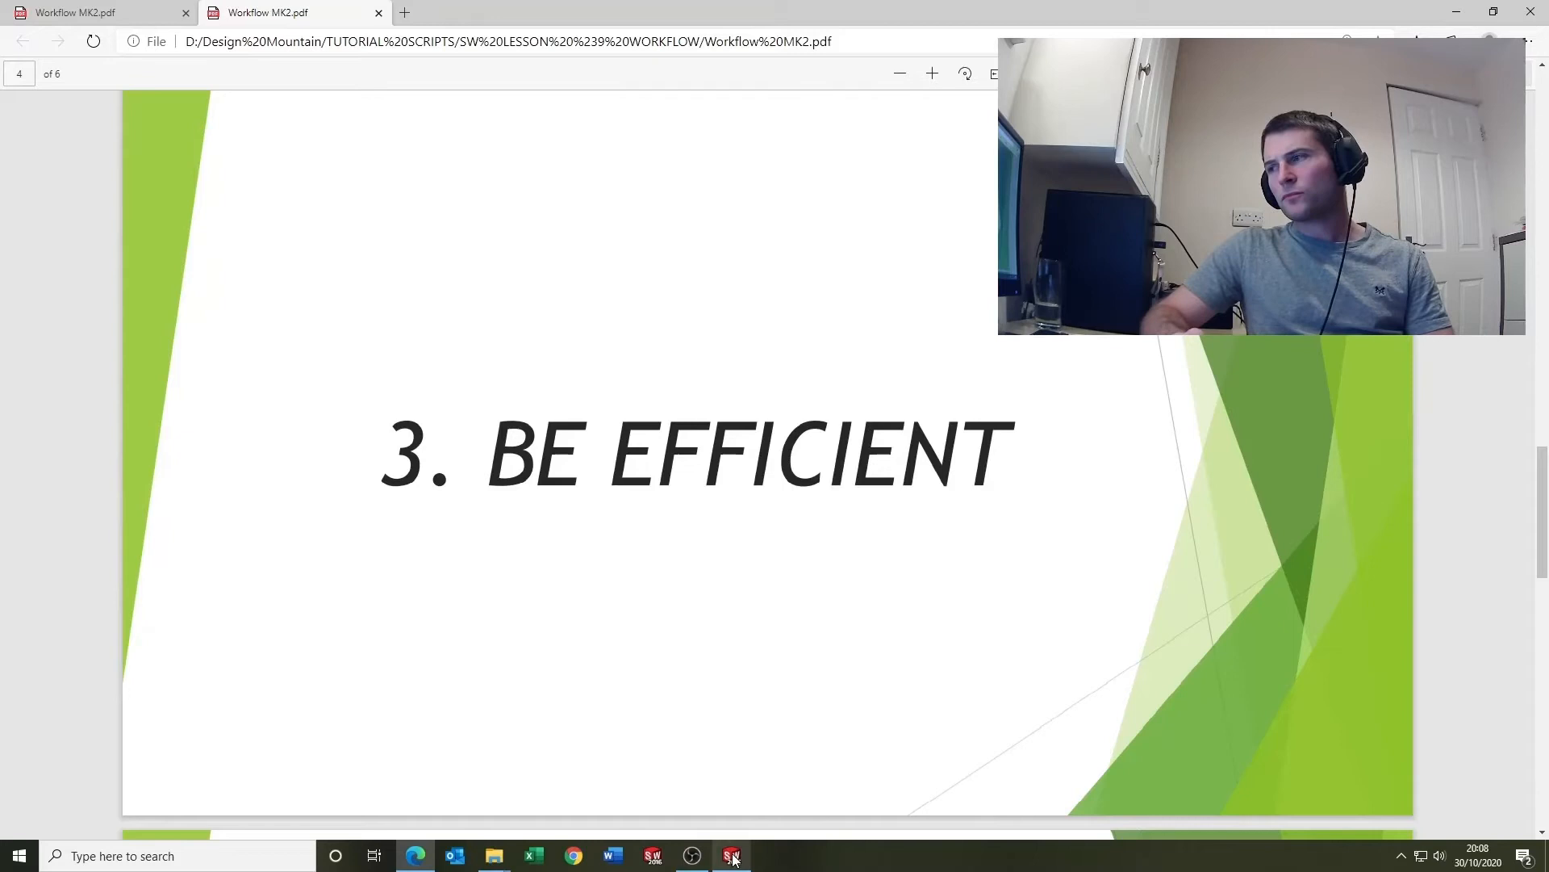
{"action": "left_click", "coordinate": [730, 855]}
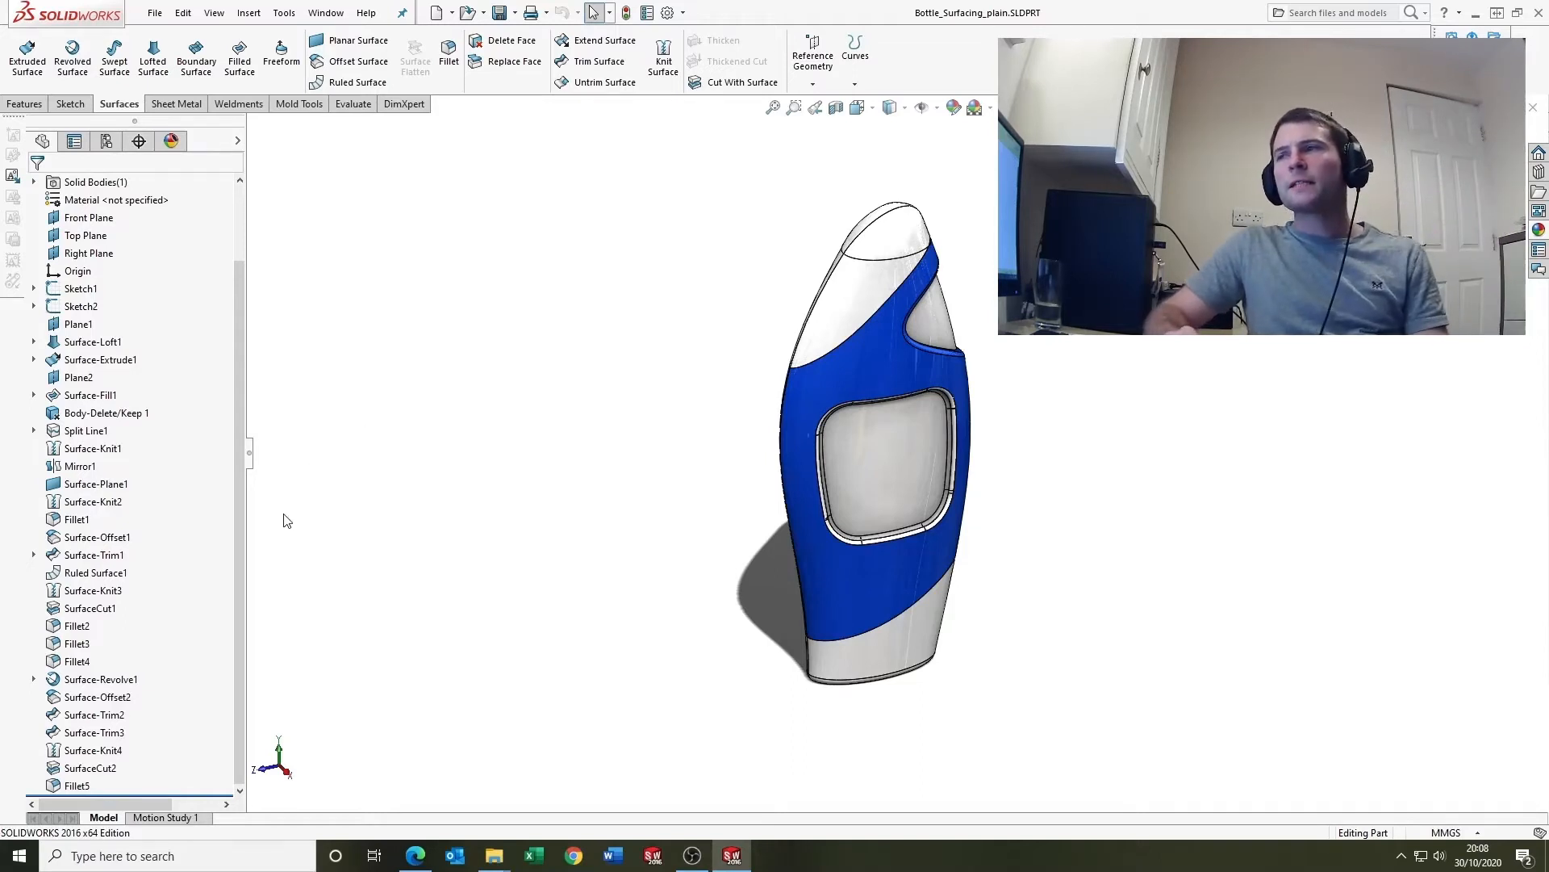
{"action": "mouse_move", "coordinate": [430, 489]}
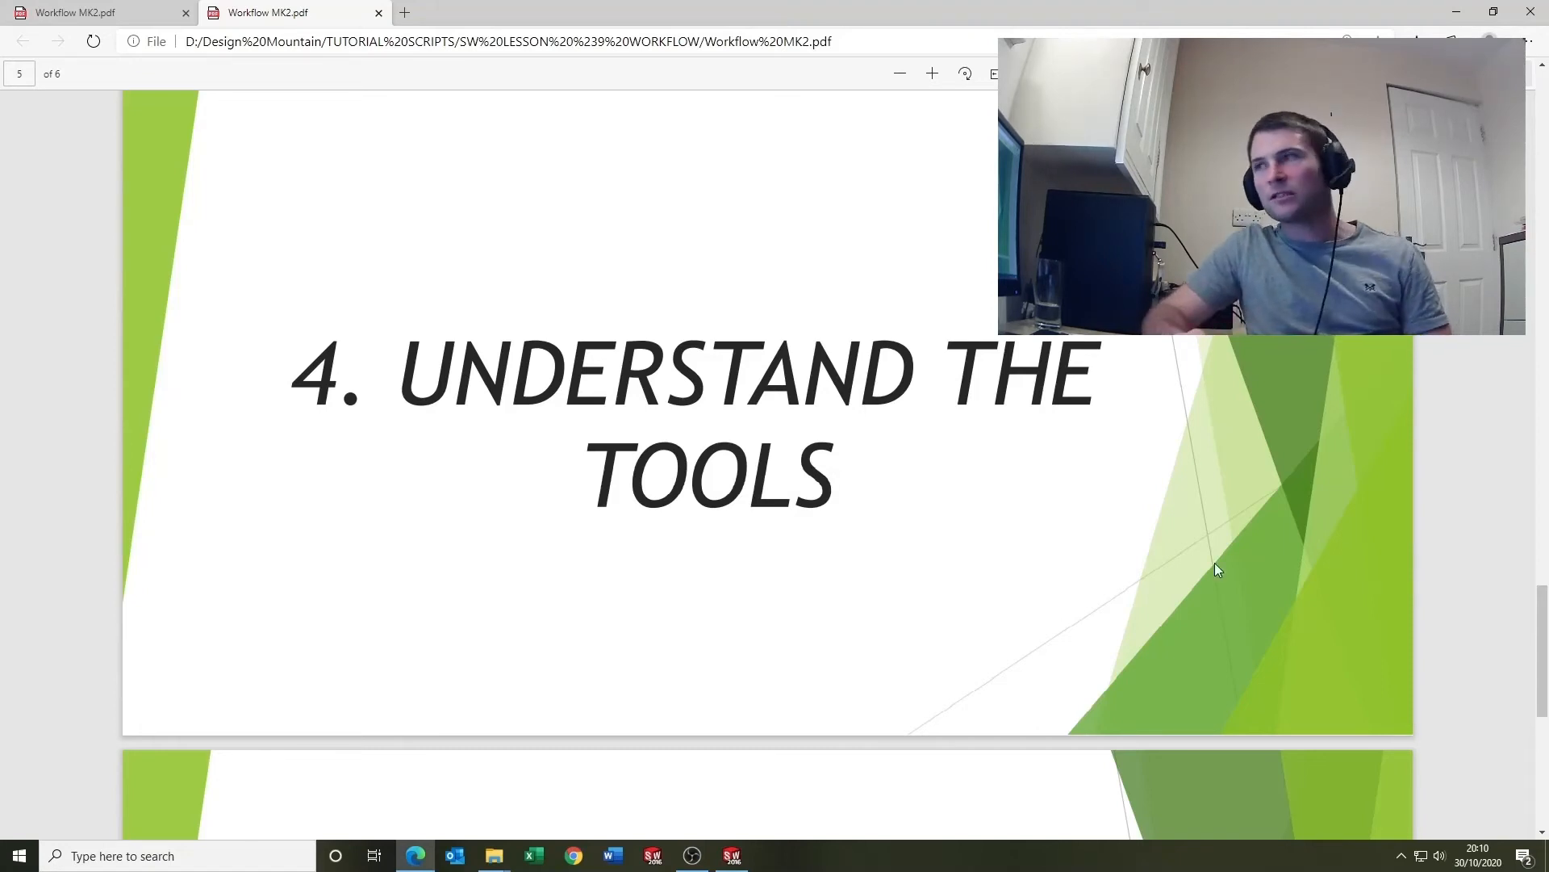
Step: Scroll the PDF slide deck forward to the '5. Hot Keys' tip
{"action": "scroll", "scroll_direction": "down", "scroll_amount": 3}
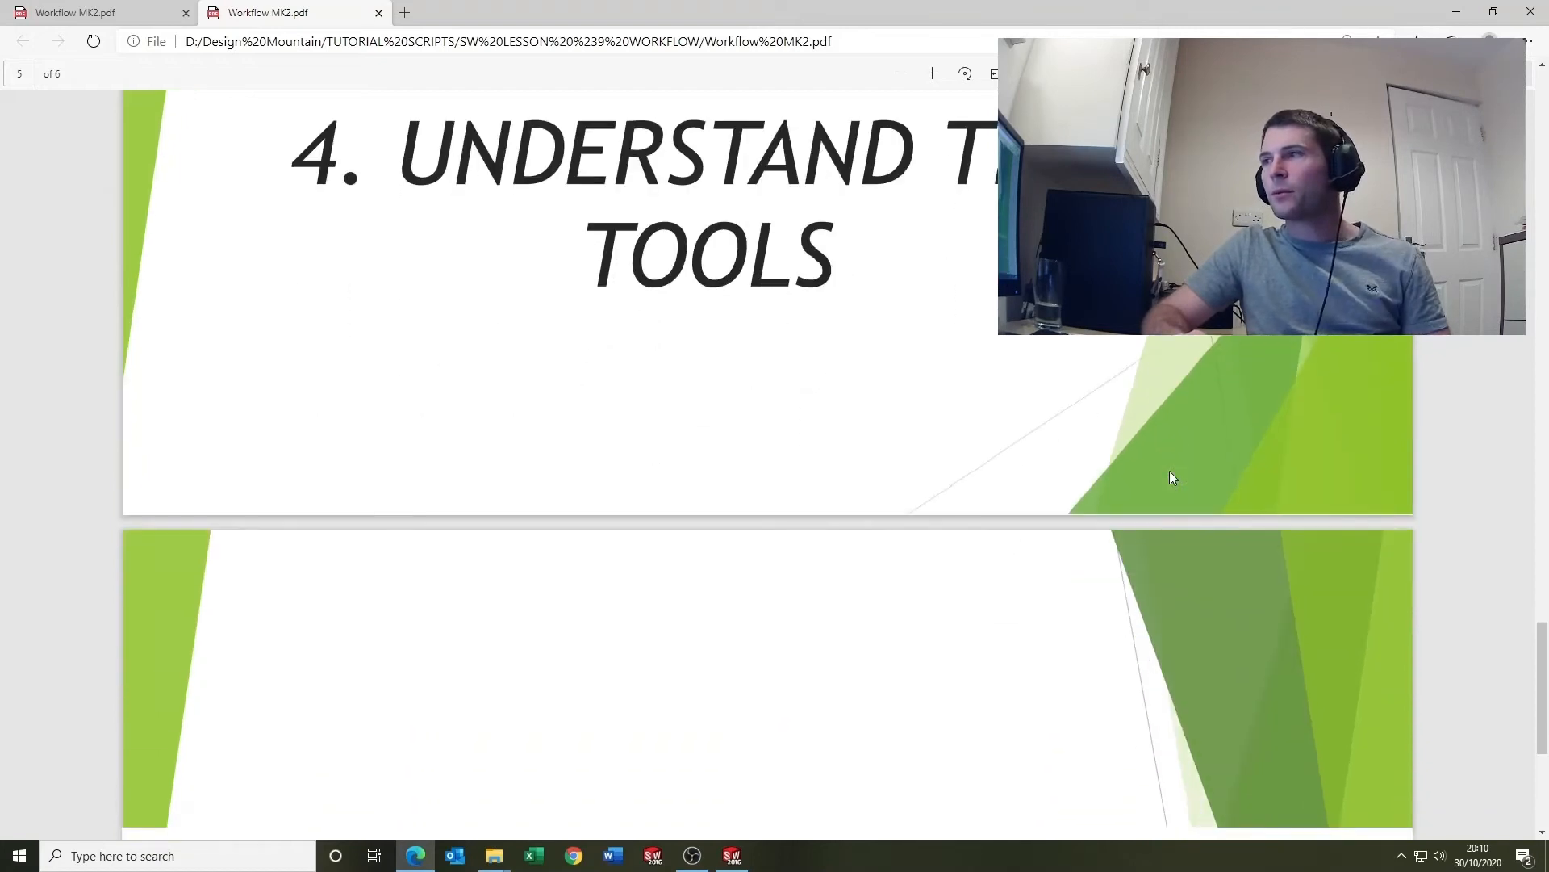
{"action": "scroll", "scroll_direction": "down", "scroll_amount": 3}
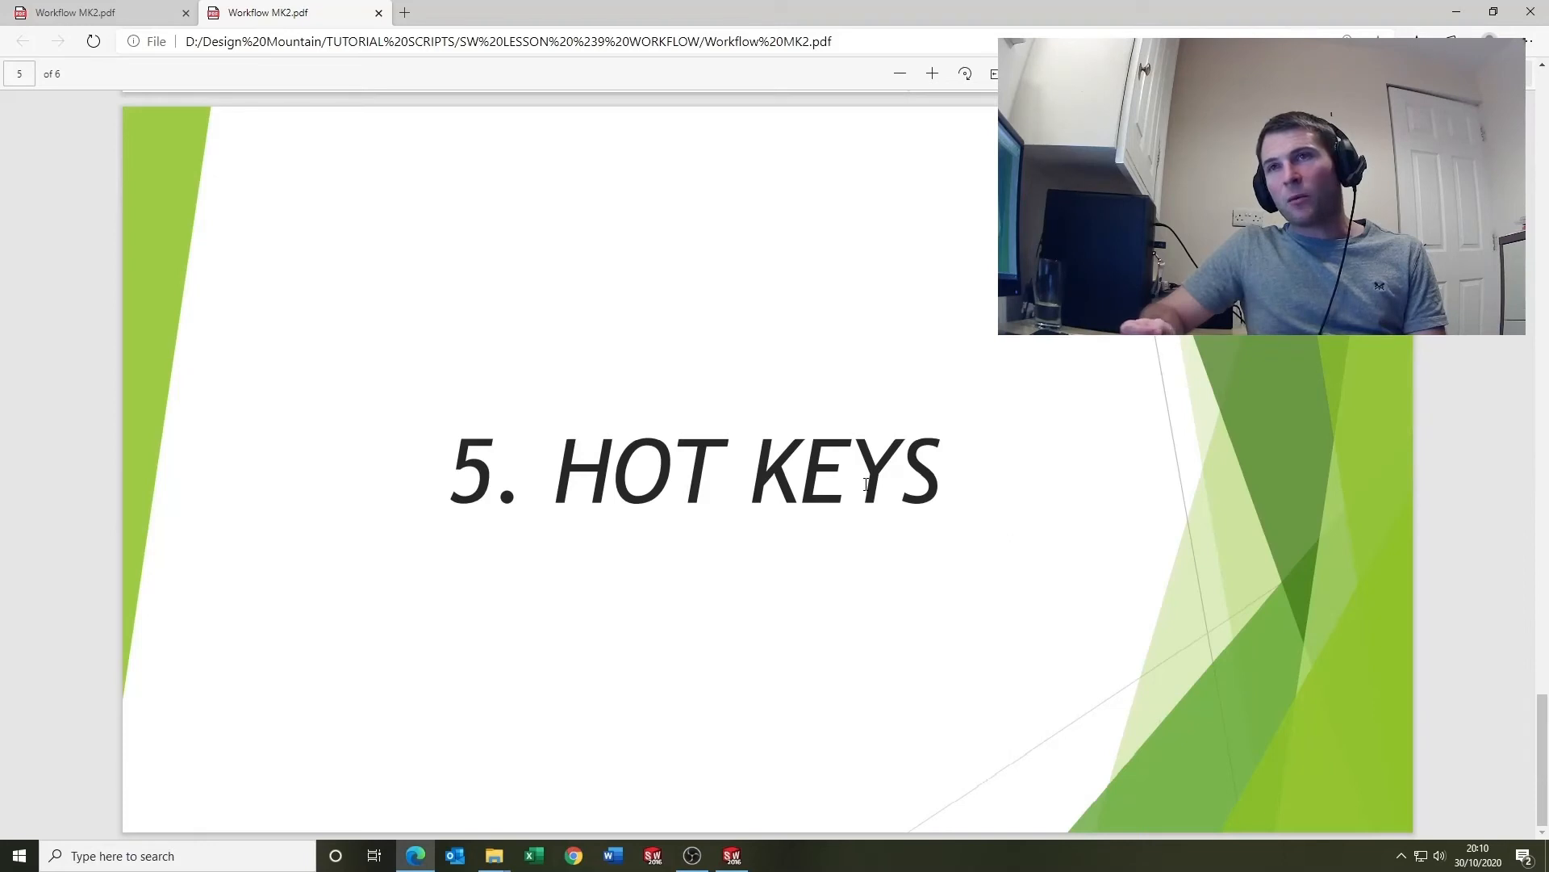
{"action": "mouse_move", "coordinate": [471, 623]}
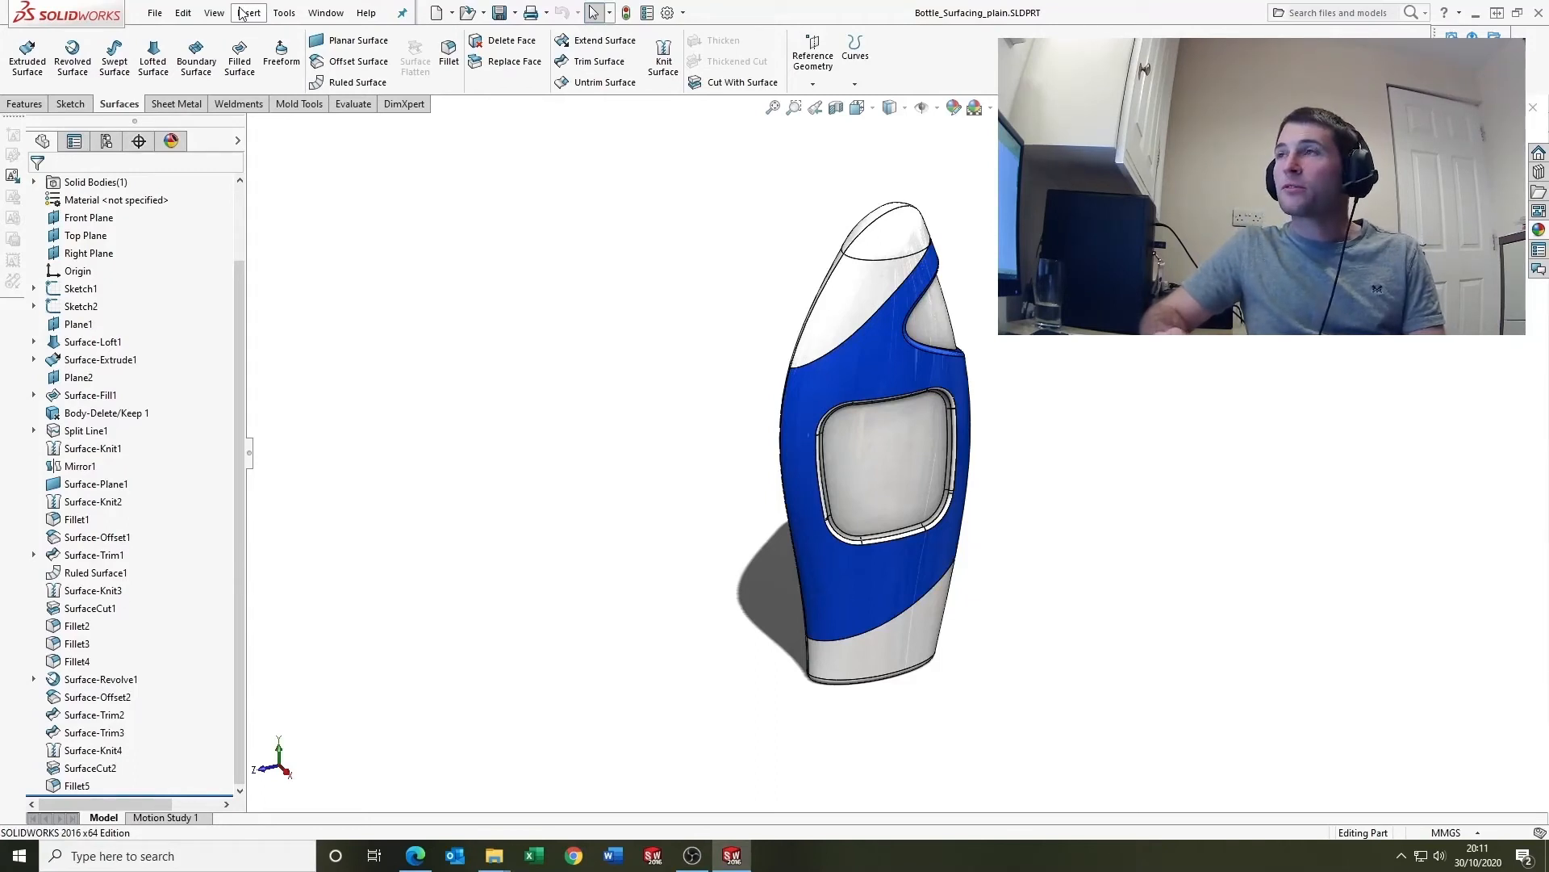
Step: Open the Customize dialog's Keyboard tab and set Category to View
{"action": "left_click", "coordinate": [284, 12]}
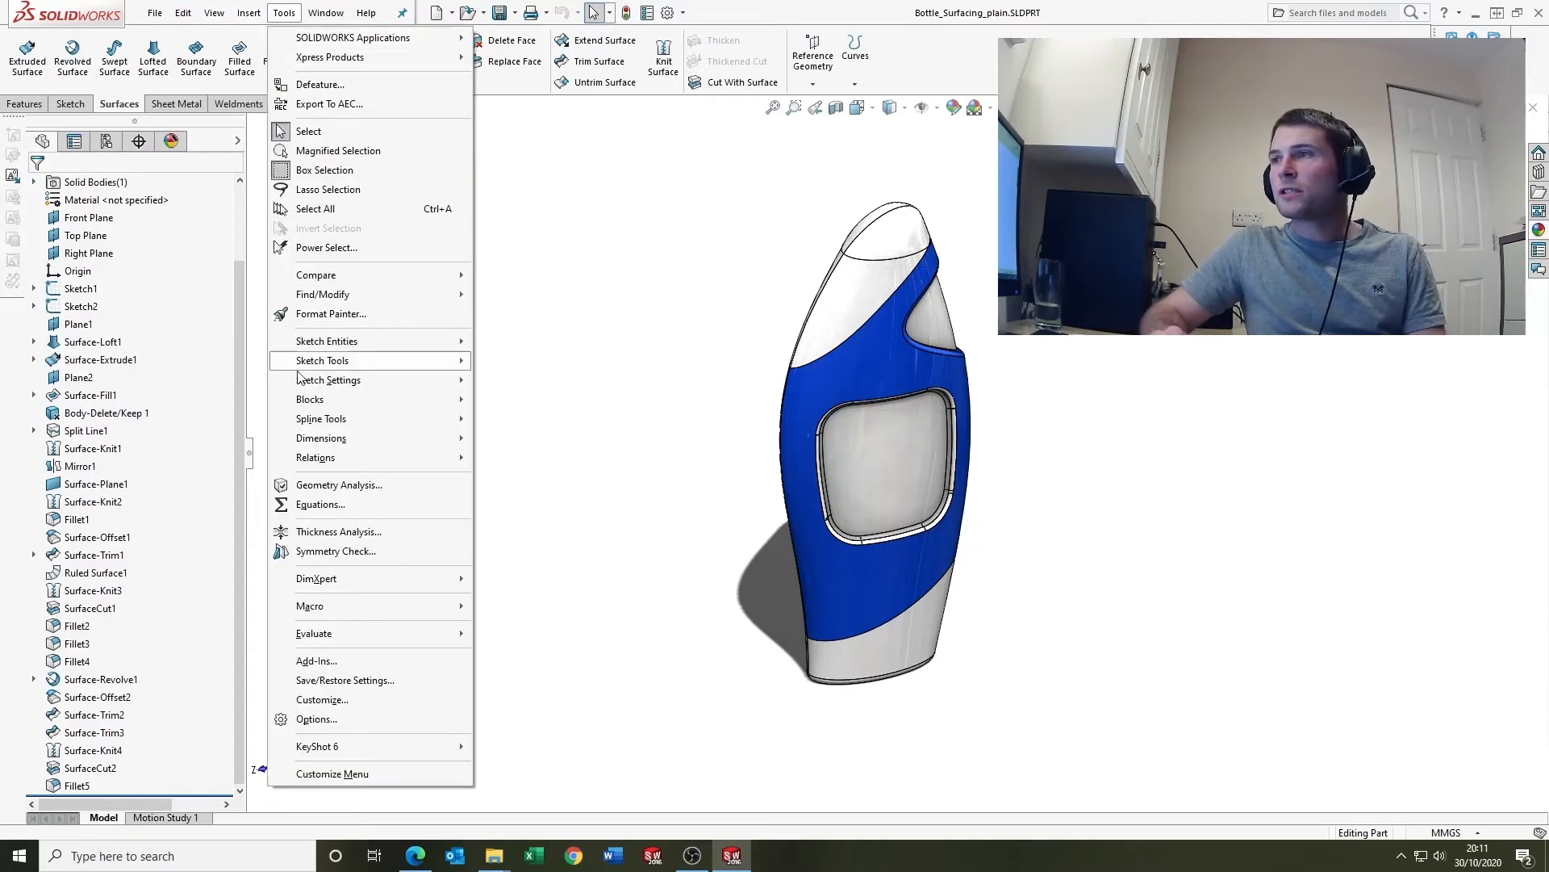
{"action": "mouse_move", "coordinate": [322, 700]}
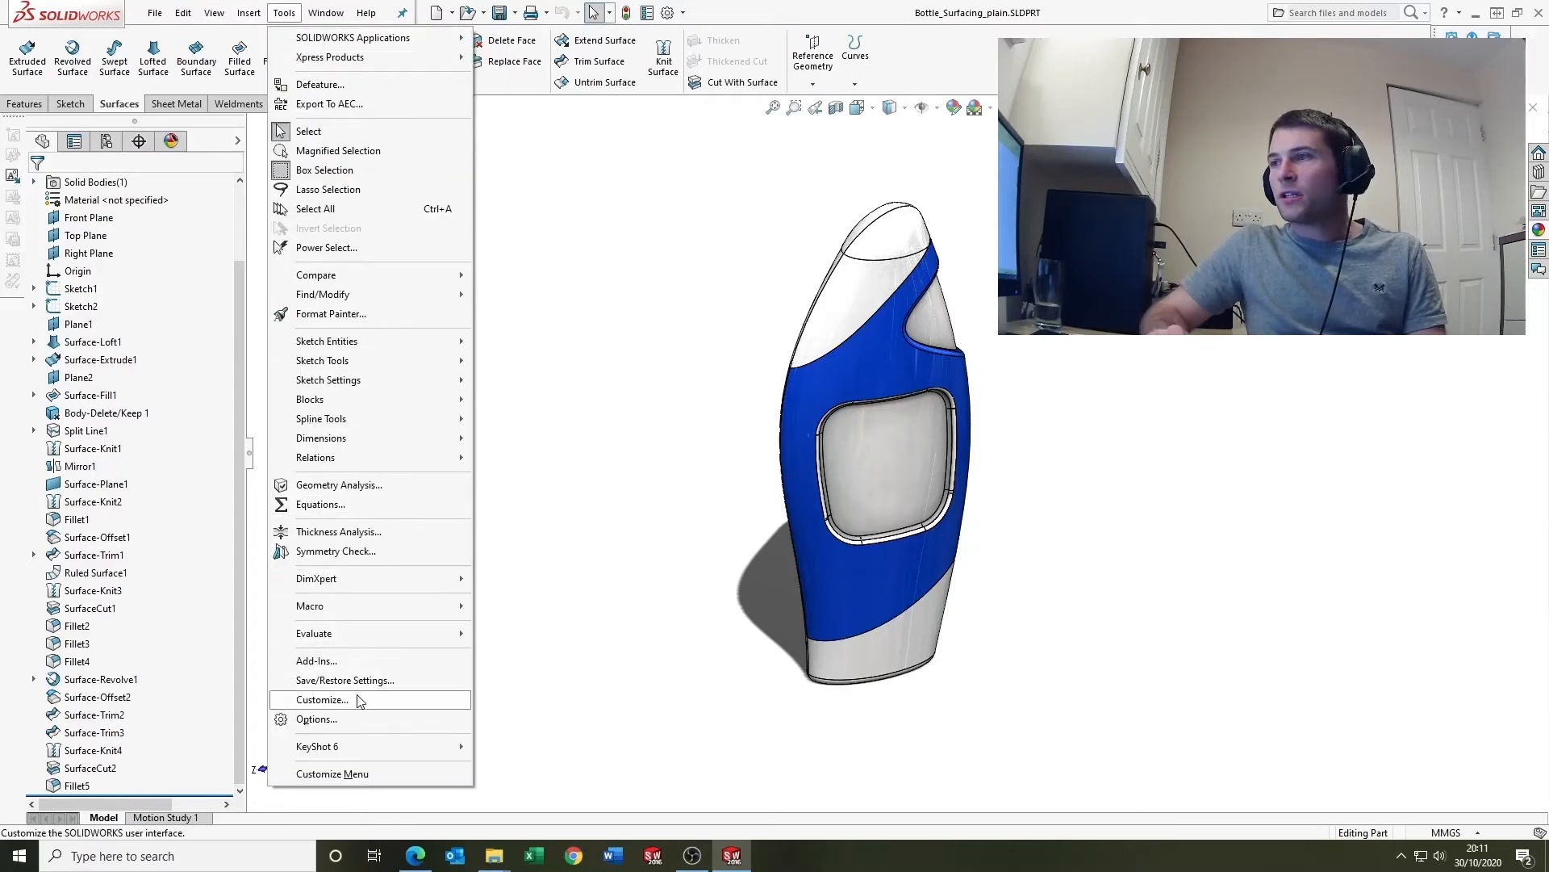
{"action": "left_click", "coordinate": [320, 700]}
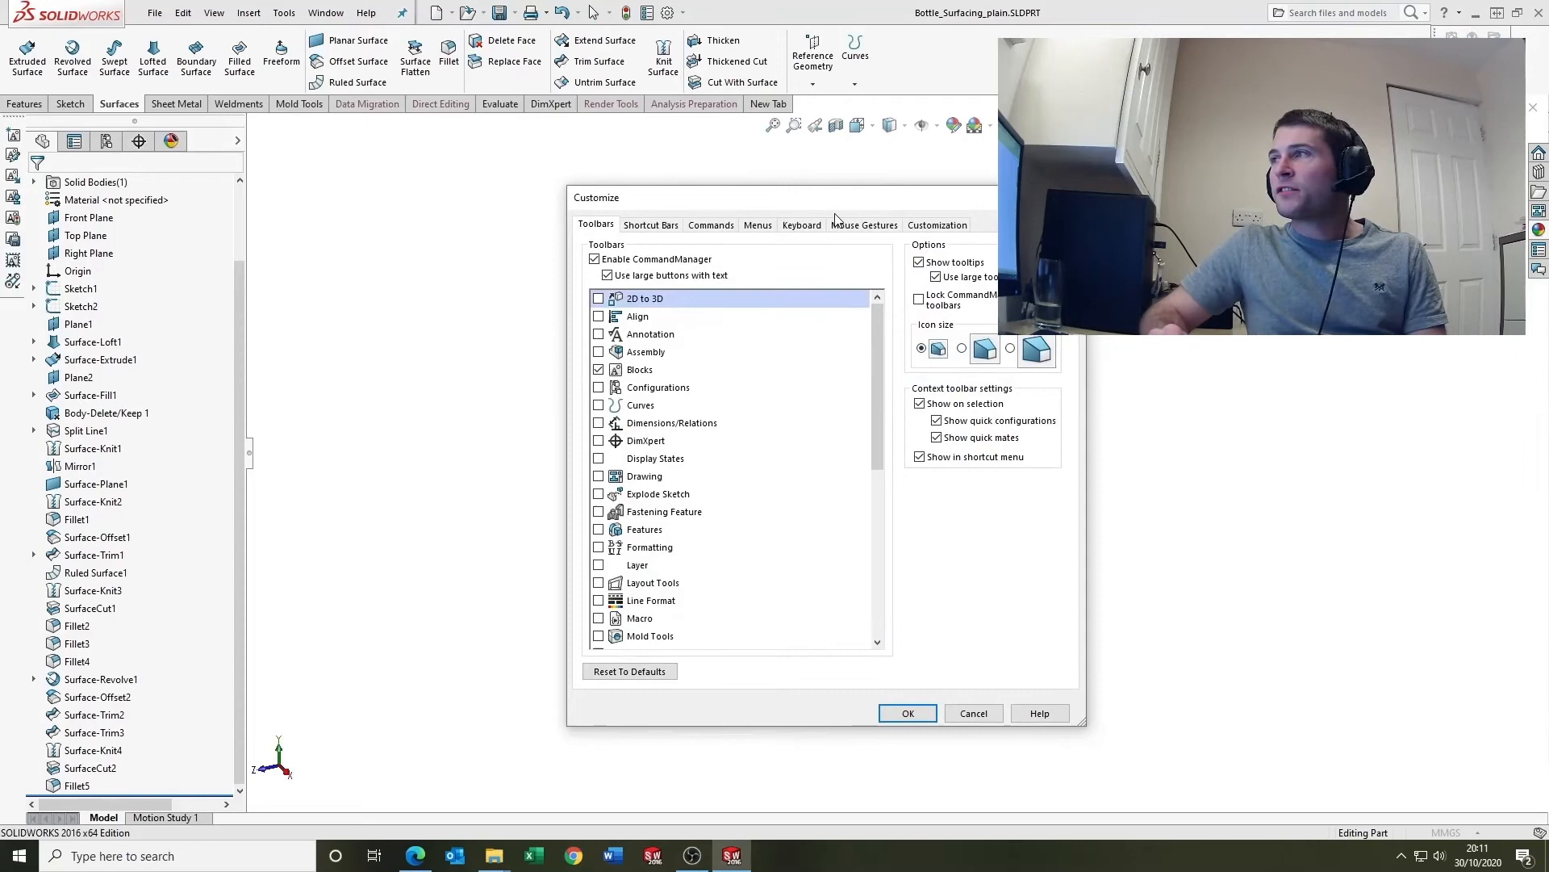
{"action": "left_click", "coordinate": [802, 224]}
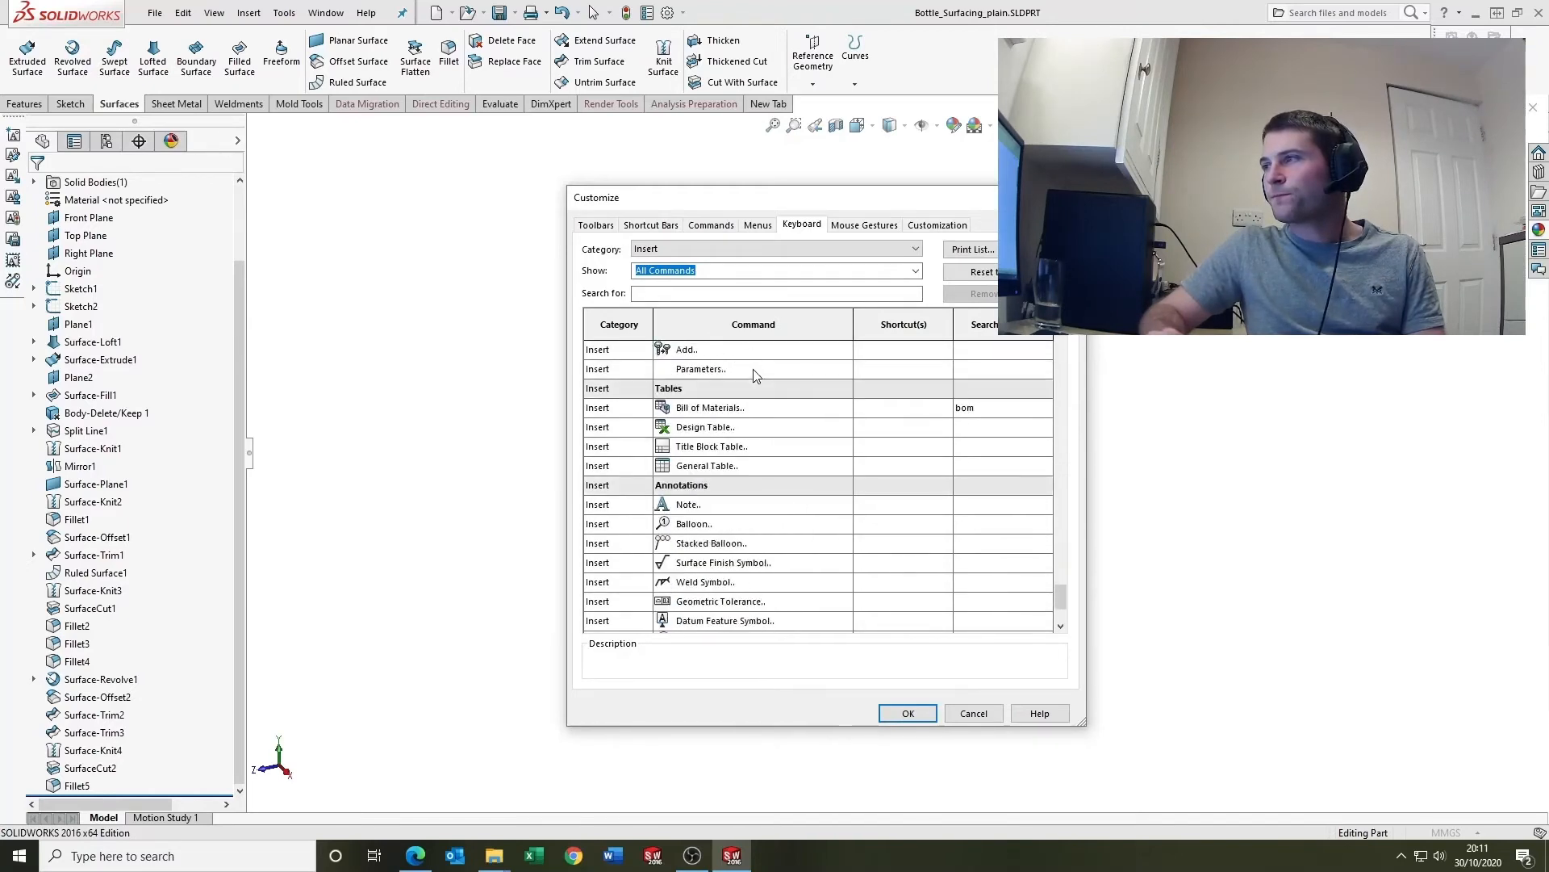
{"action": "scroll", "scroll_direction": "down", "scroll_amount": 3}
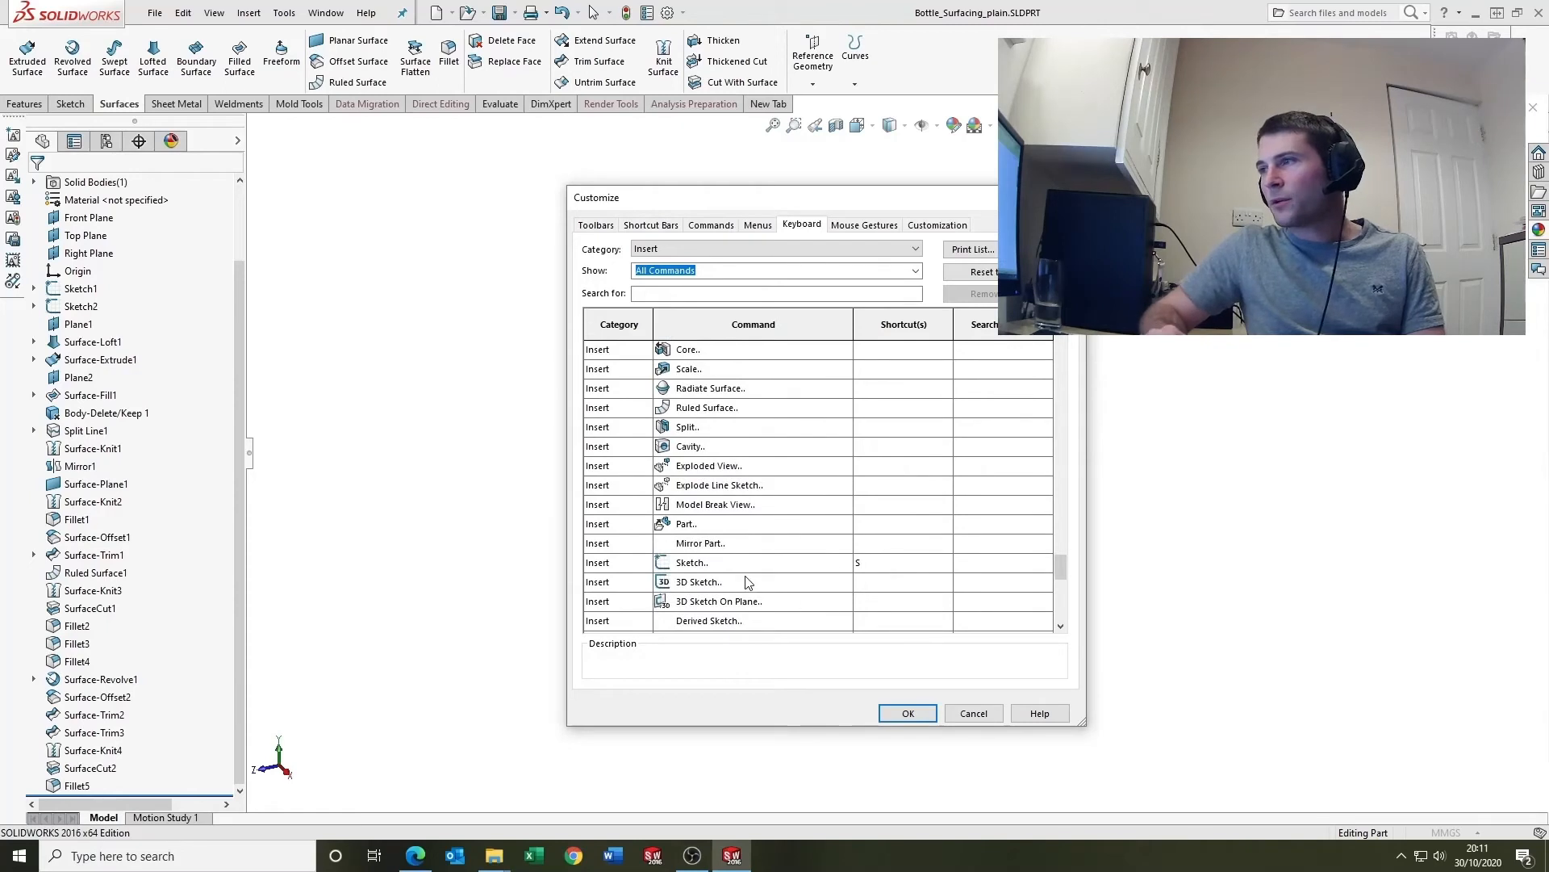
{"action": "mouse_move", "coordinate": [708, 567]}
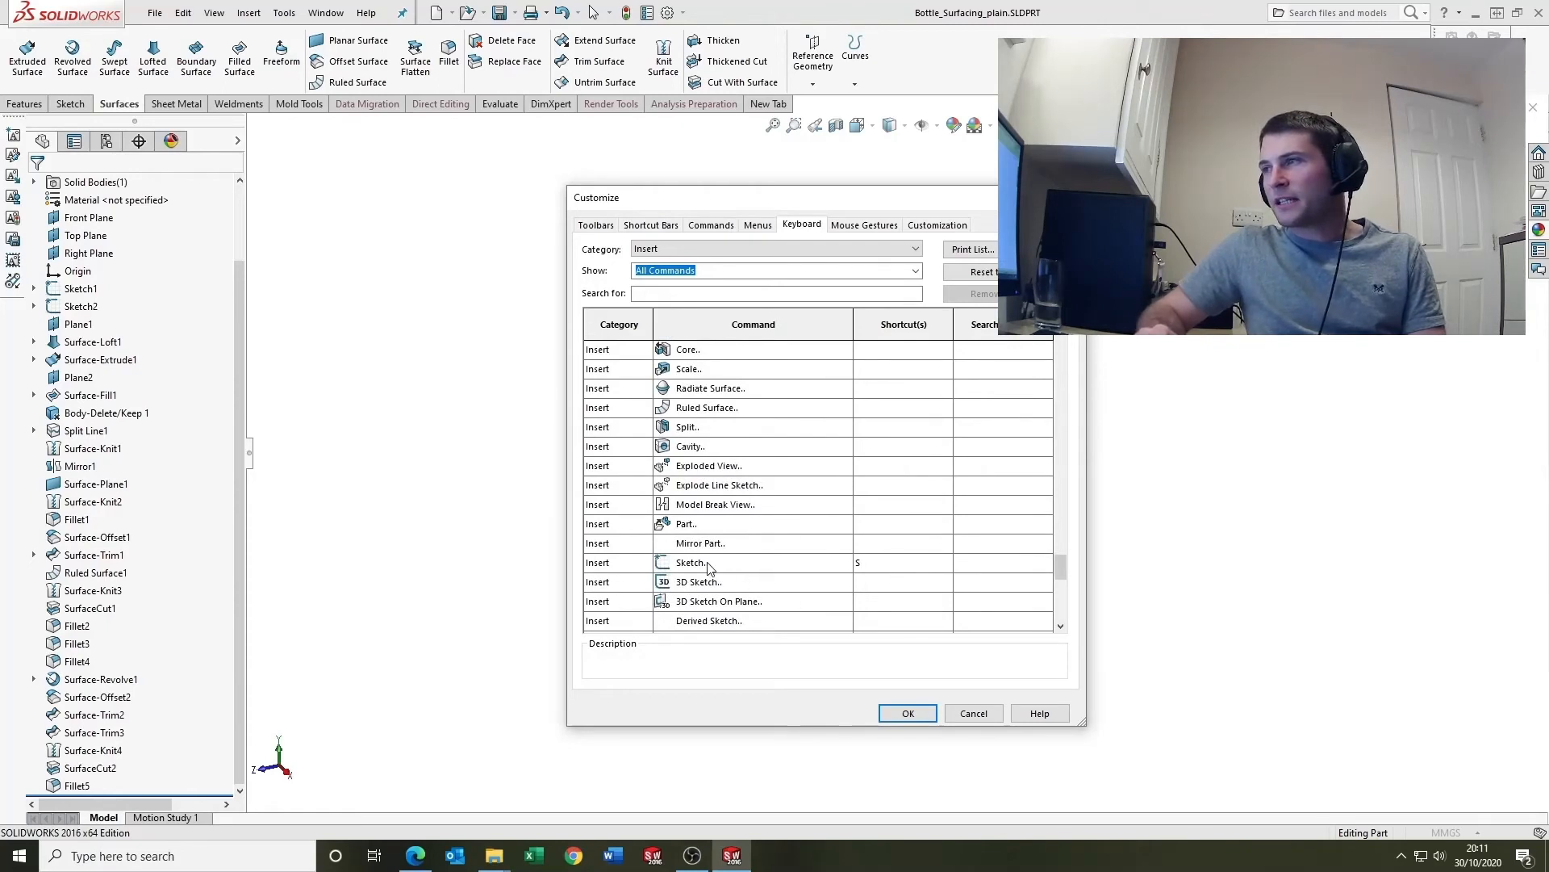
{"action": "mouse_move", "coordinate": [825, 580]}
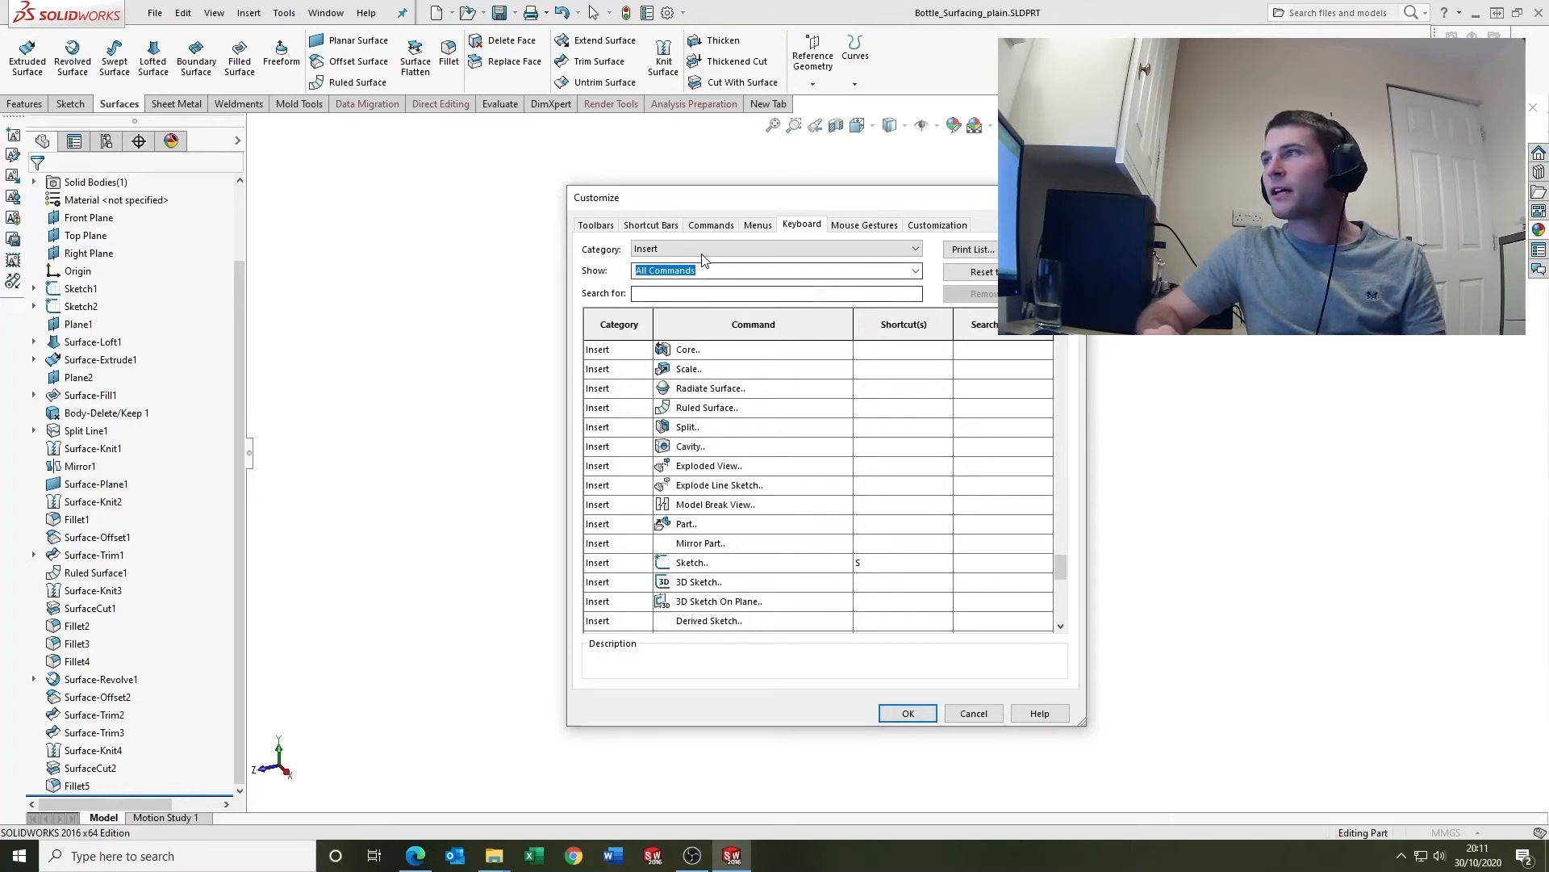
{"action": "left_click", "coordinate": [776, 248]}
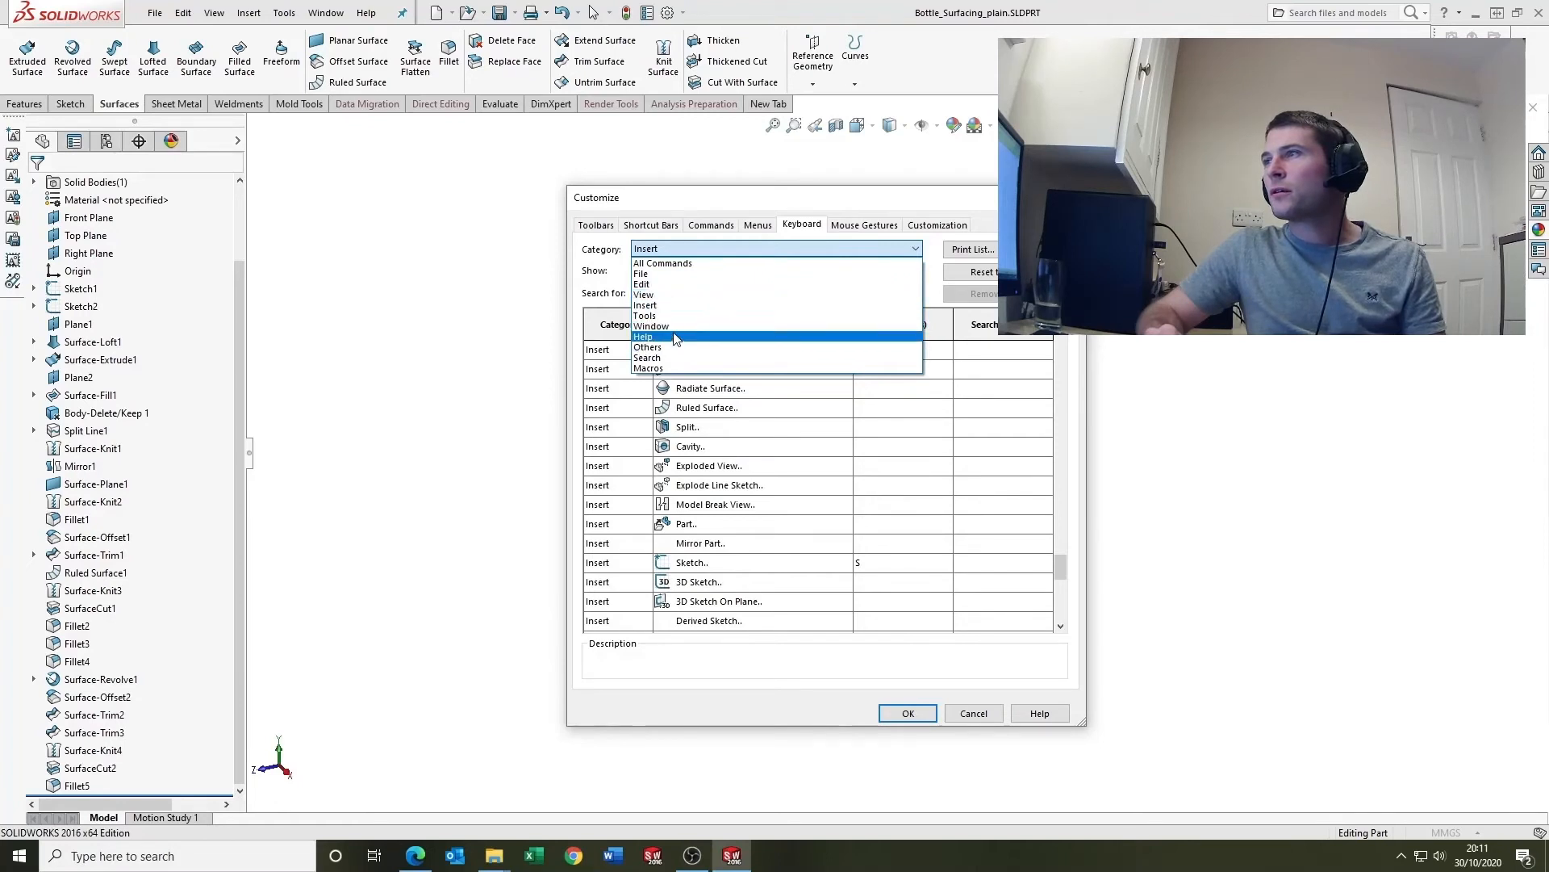
{"action": "left_click", "coordinate": [644, 294]}
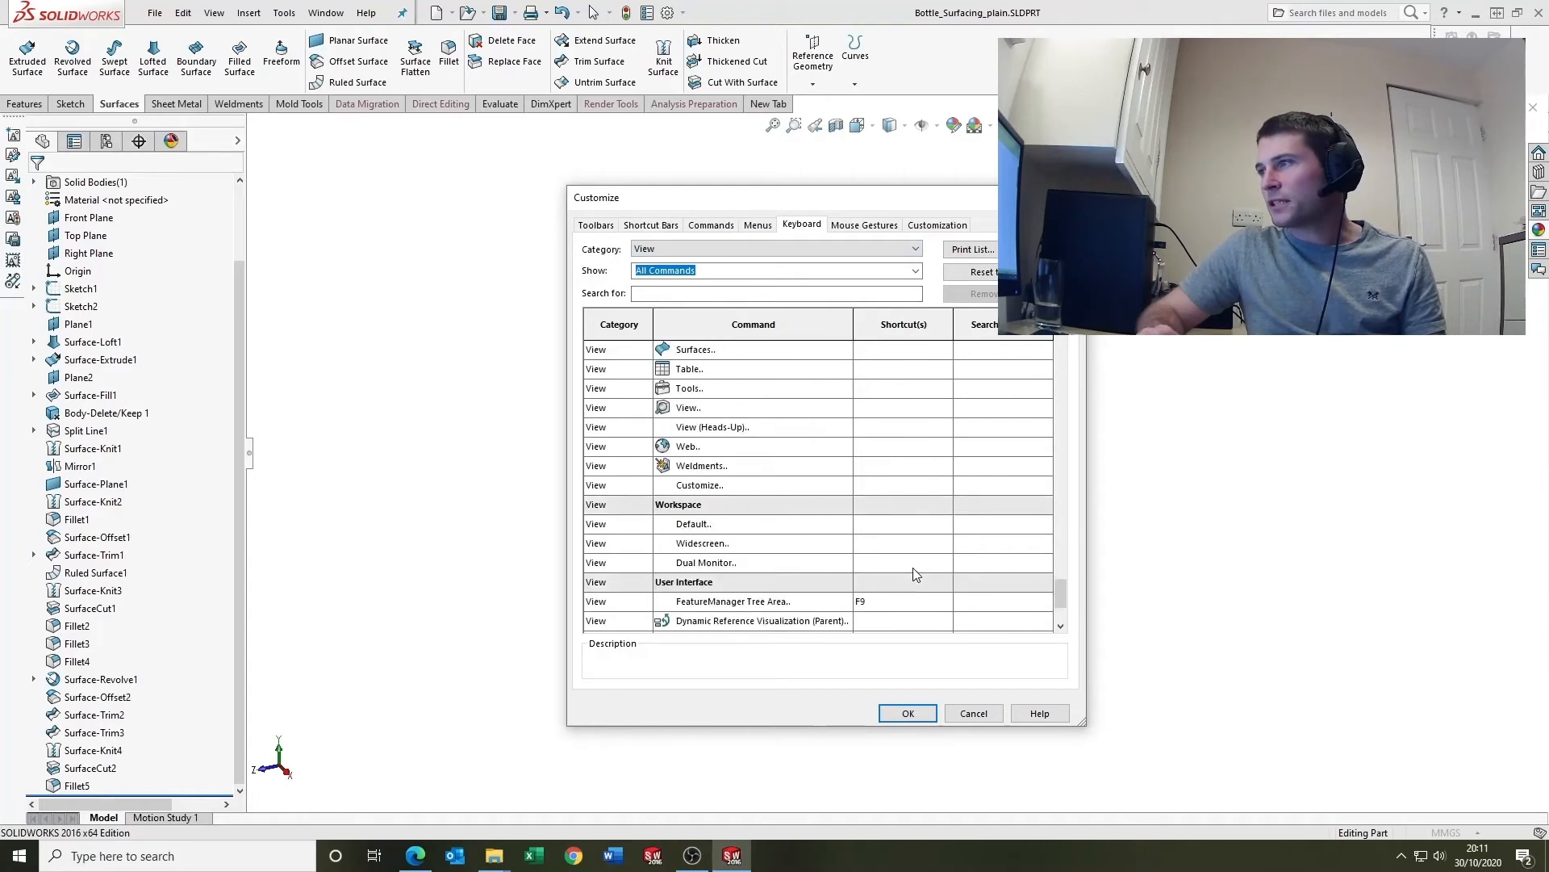
Step: Scroll View shortcuts past Orientation and Zoom to Fit, then set Category to Insert
{"action": "scroll", "scroll_direction": "down", "scroll_amount": 3}
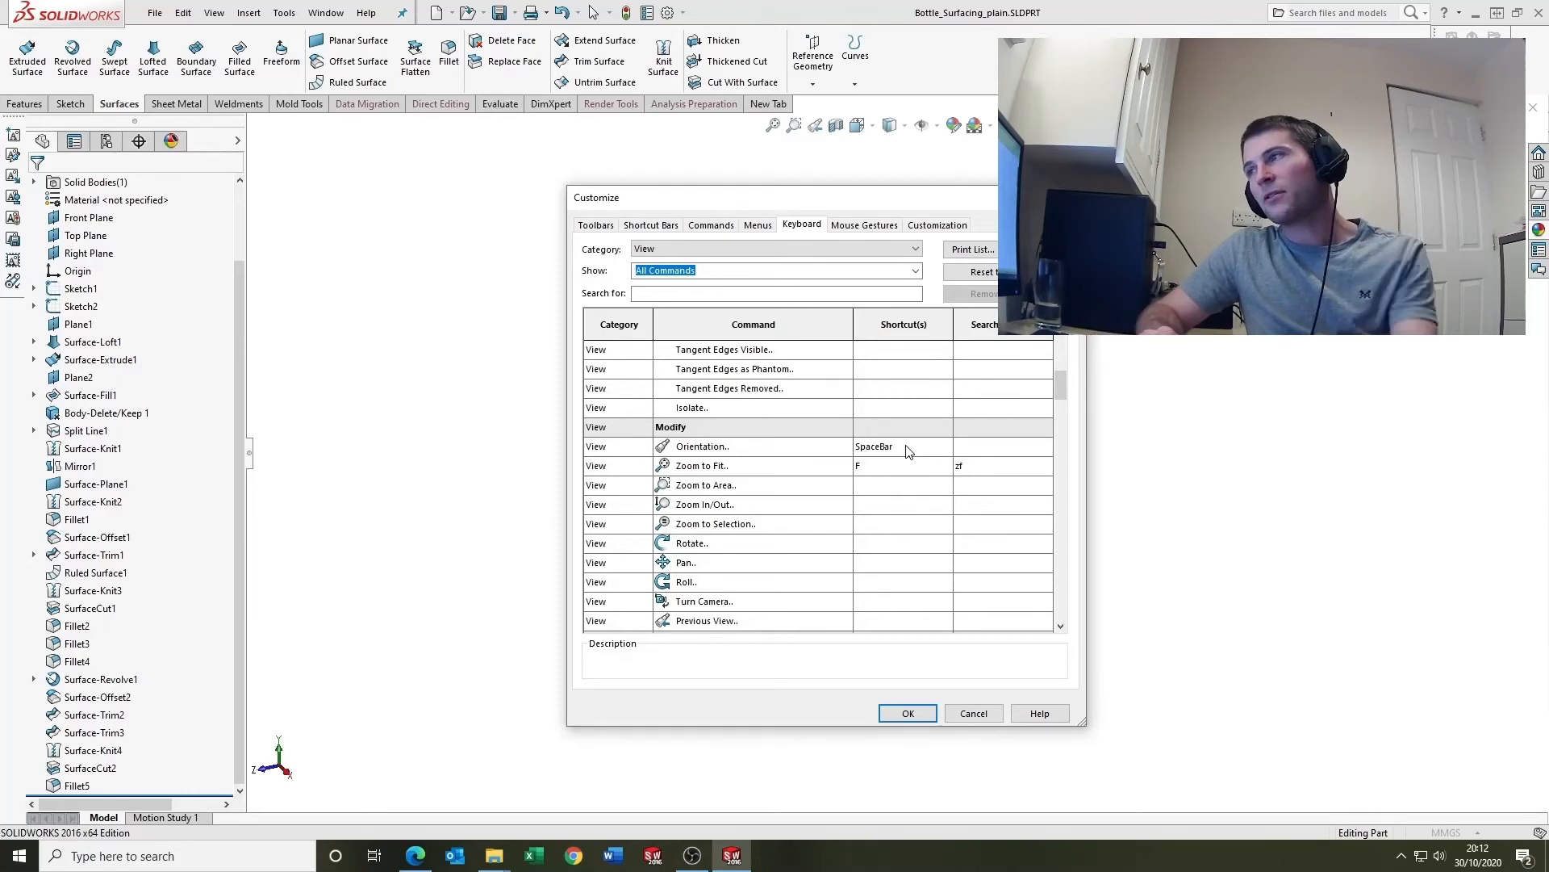
{"action": "scroll", "scroll_direction": "down", "scroll_amount": 3}
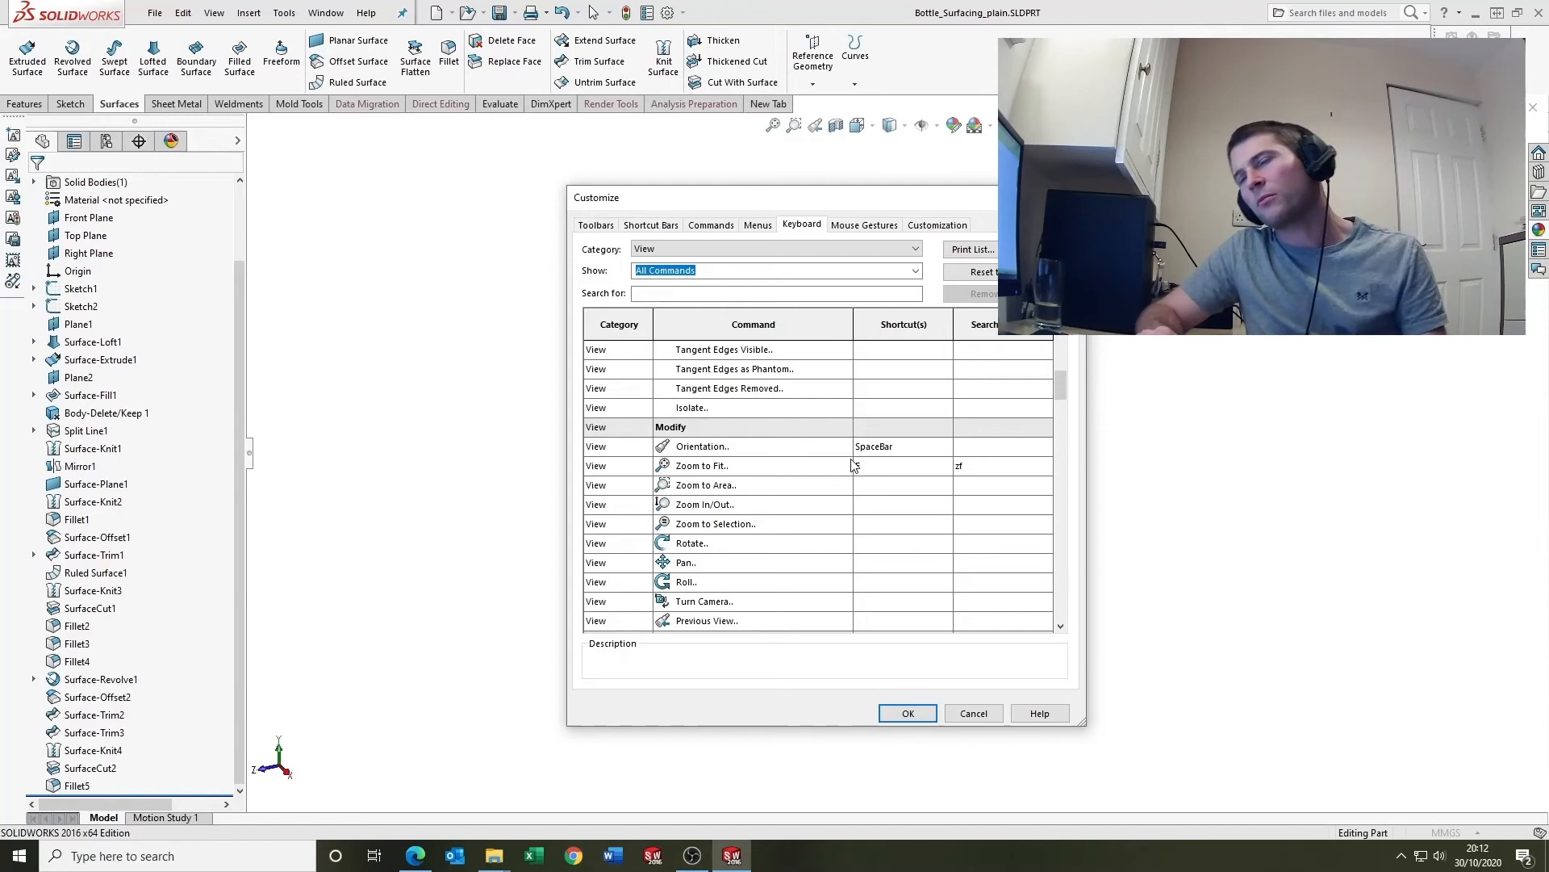
{"action": "left_click", "coordinate": [775, 248]}
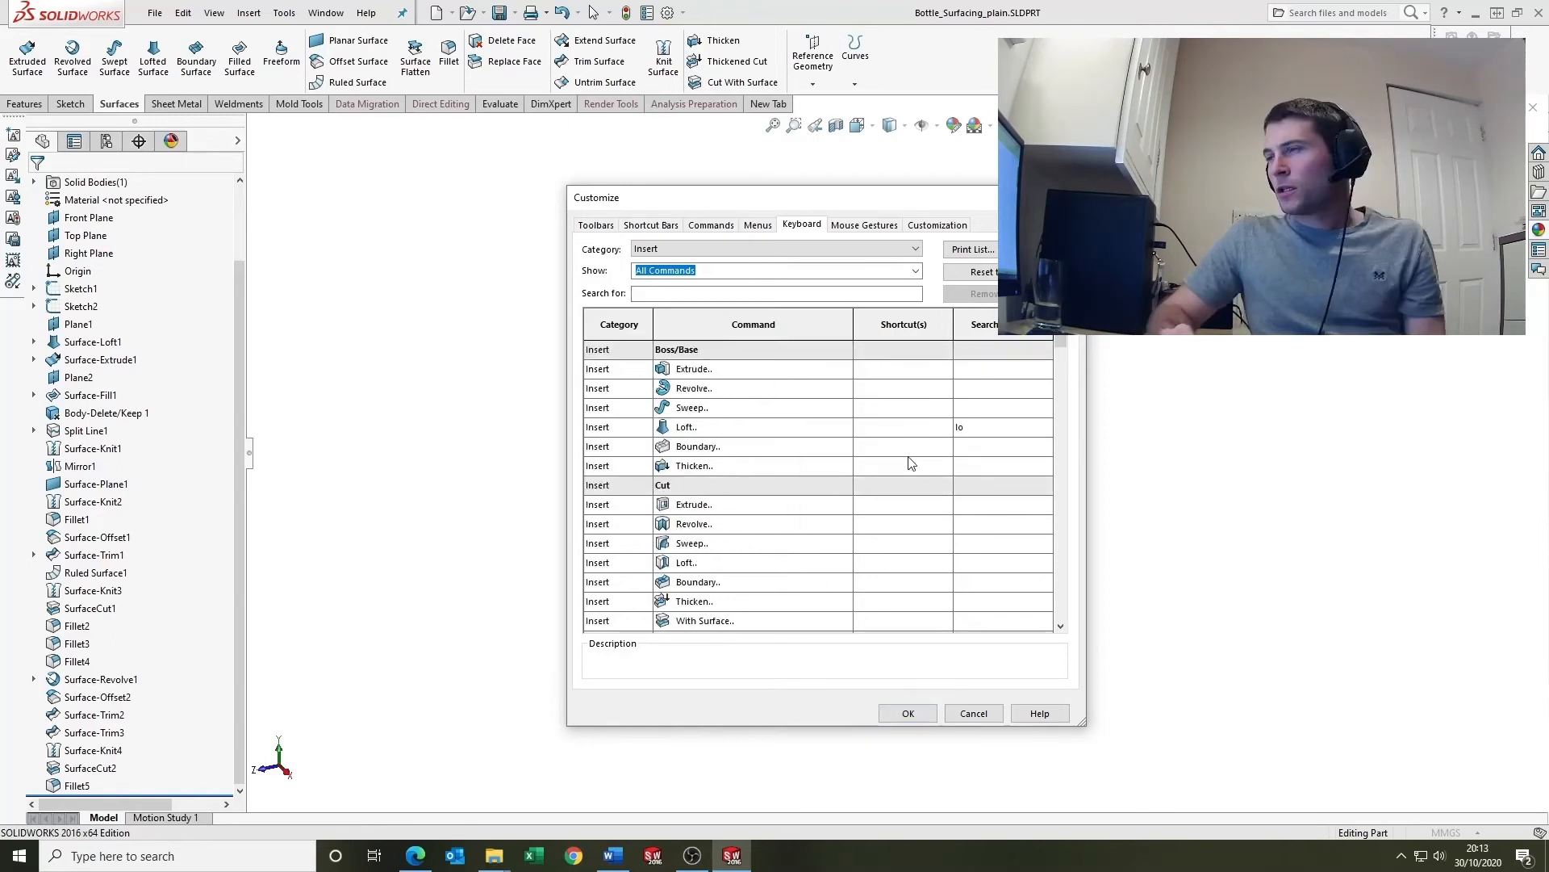
{"action": "mouse_move", "coordinate": [810, 376]}
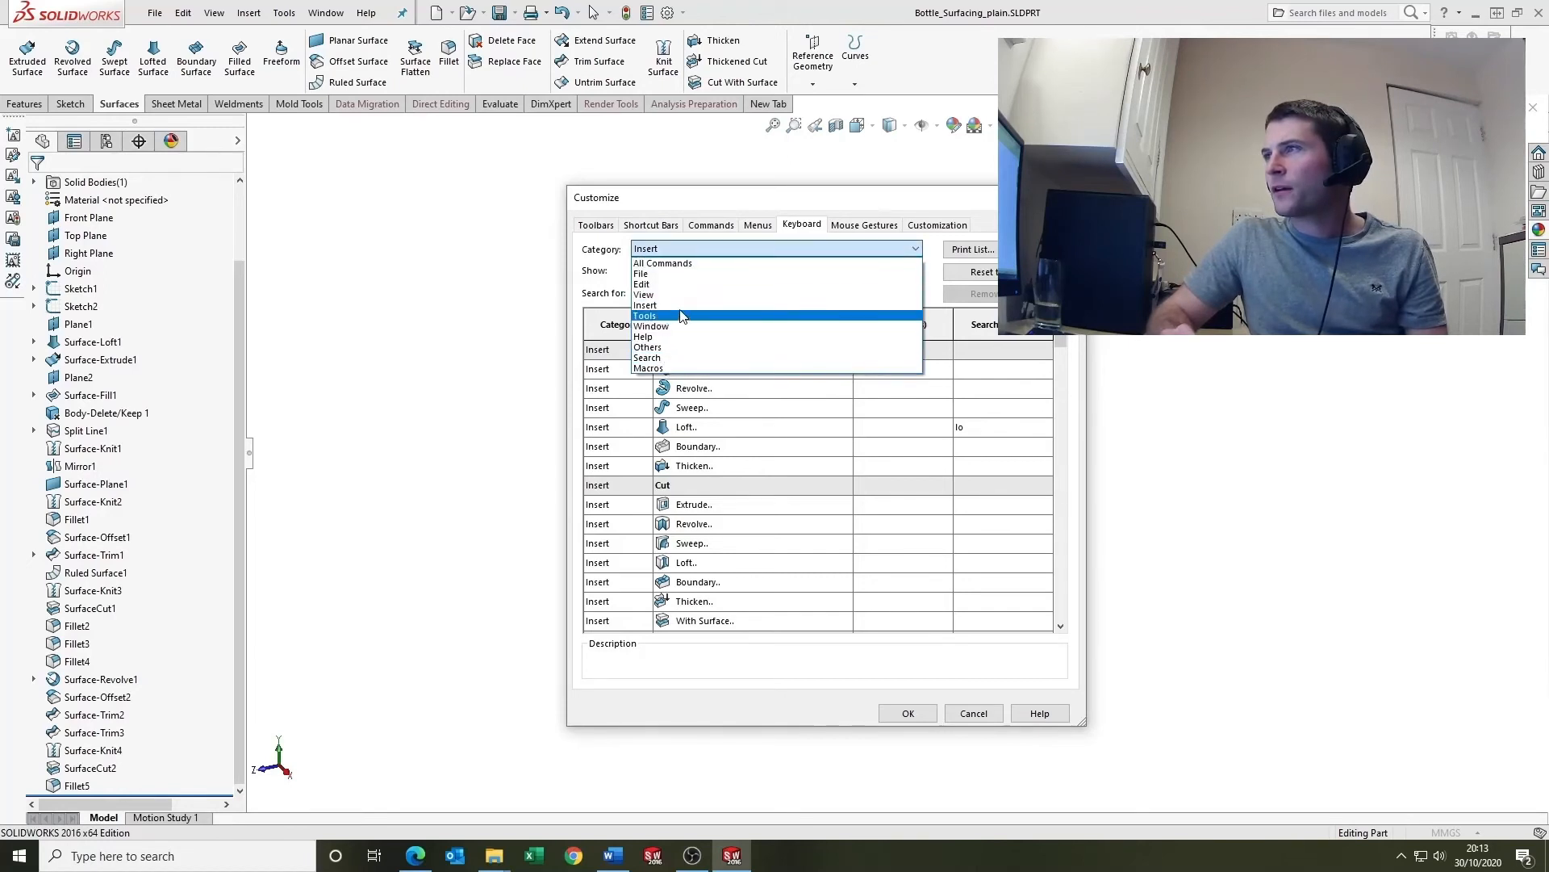
Step: Set Category to File, then browse other categories, ending on Tools with Smart Dimension (D)
{"action": "left_click", "coordinate": [640, 274]}
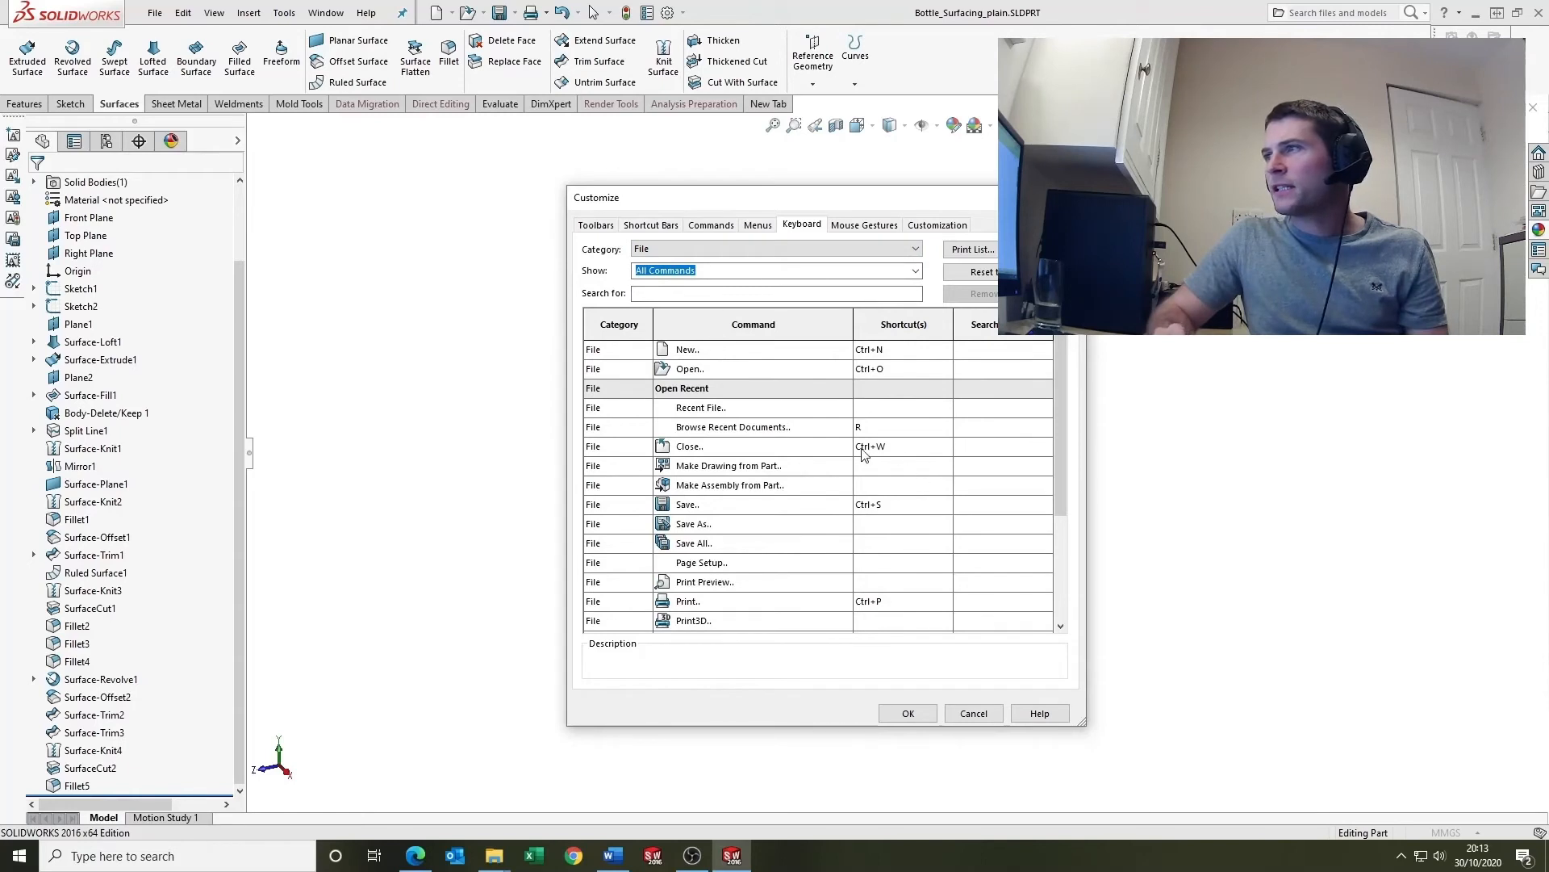
{"action": "mouse_move", "coordinate": [858, 425]}
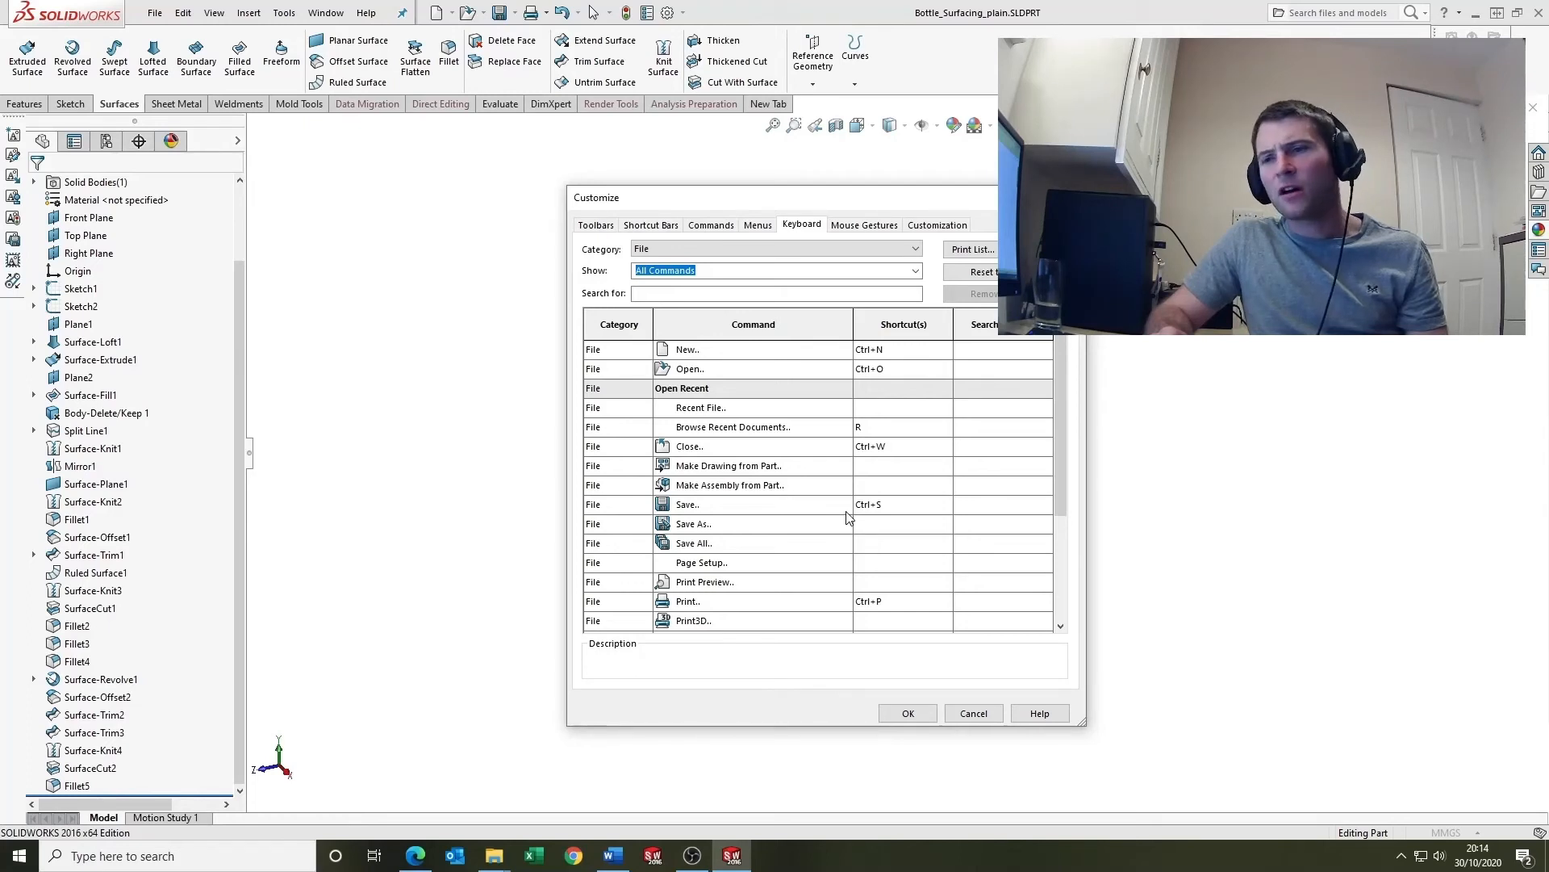
{"action": "mouse_move", "coordinate": [746, 457]}
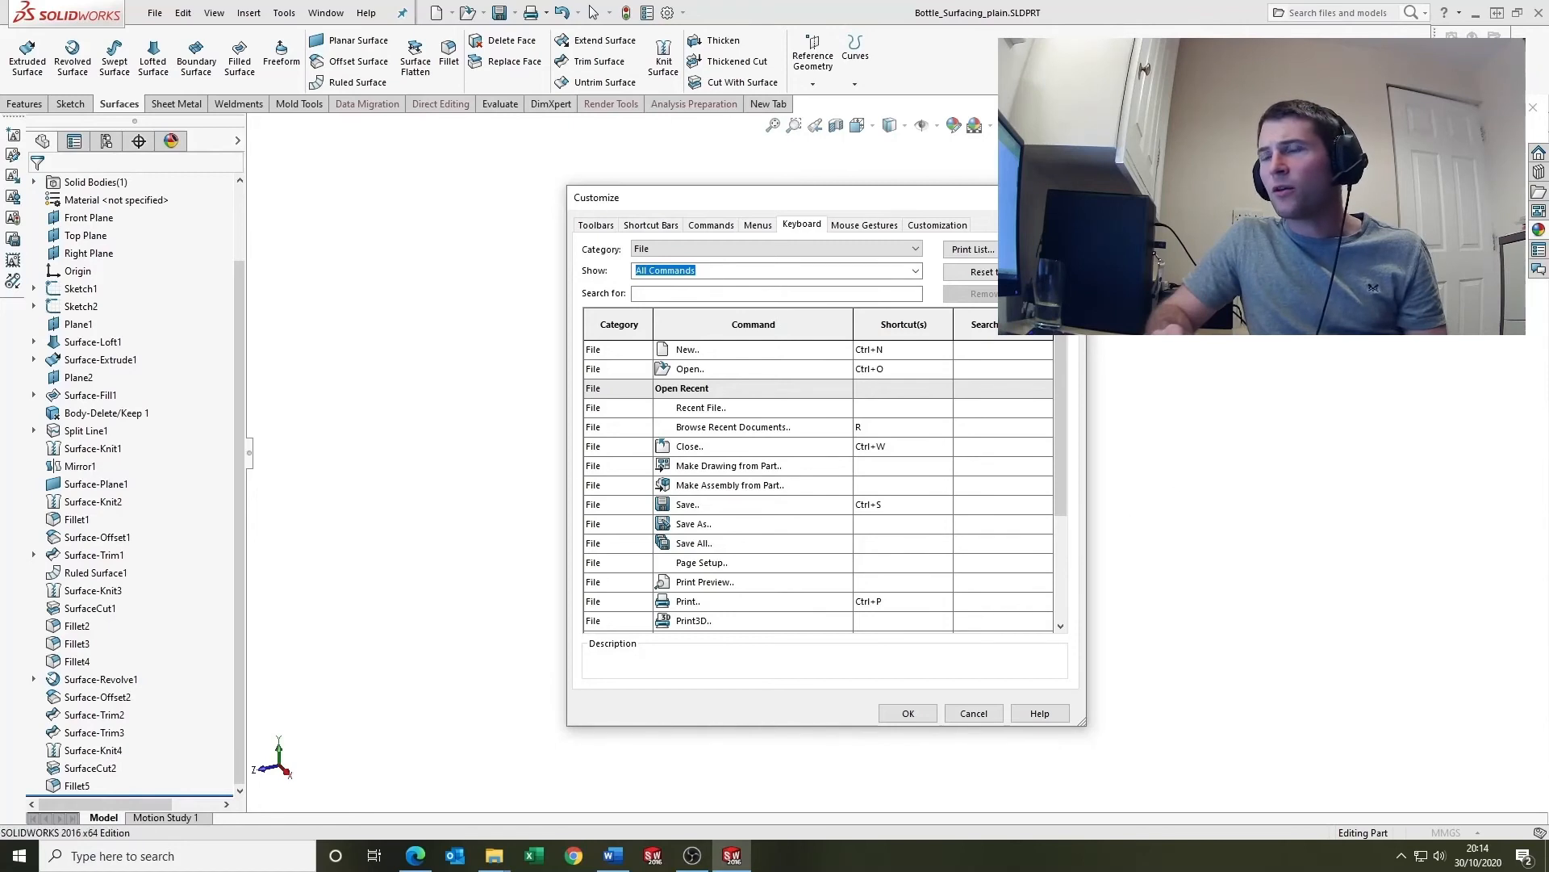
{"action": "left_click", "coordinate": [776, 269]}
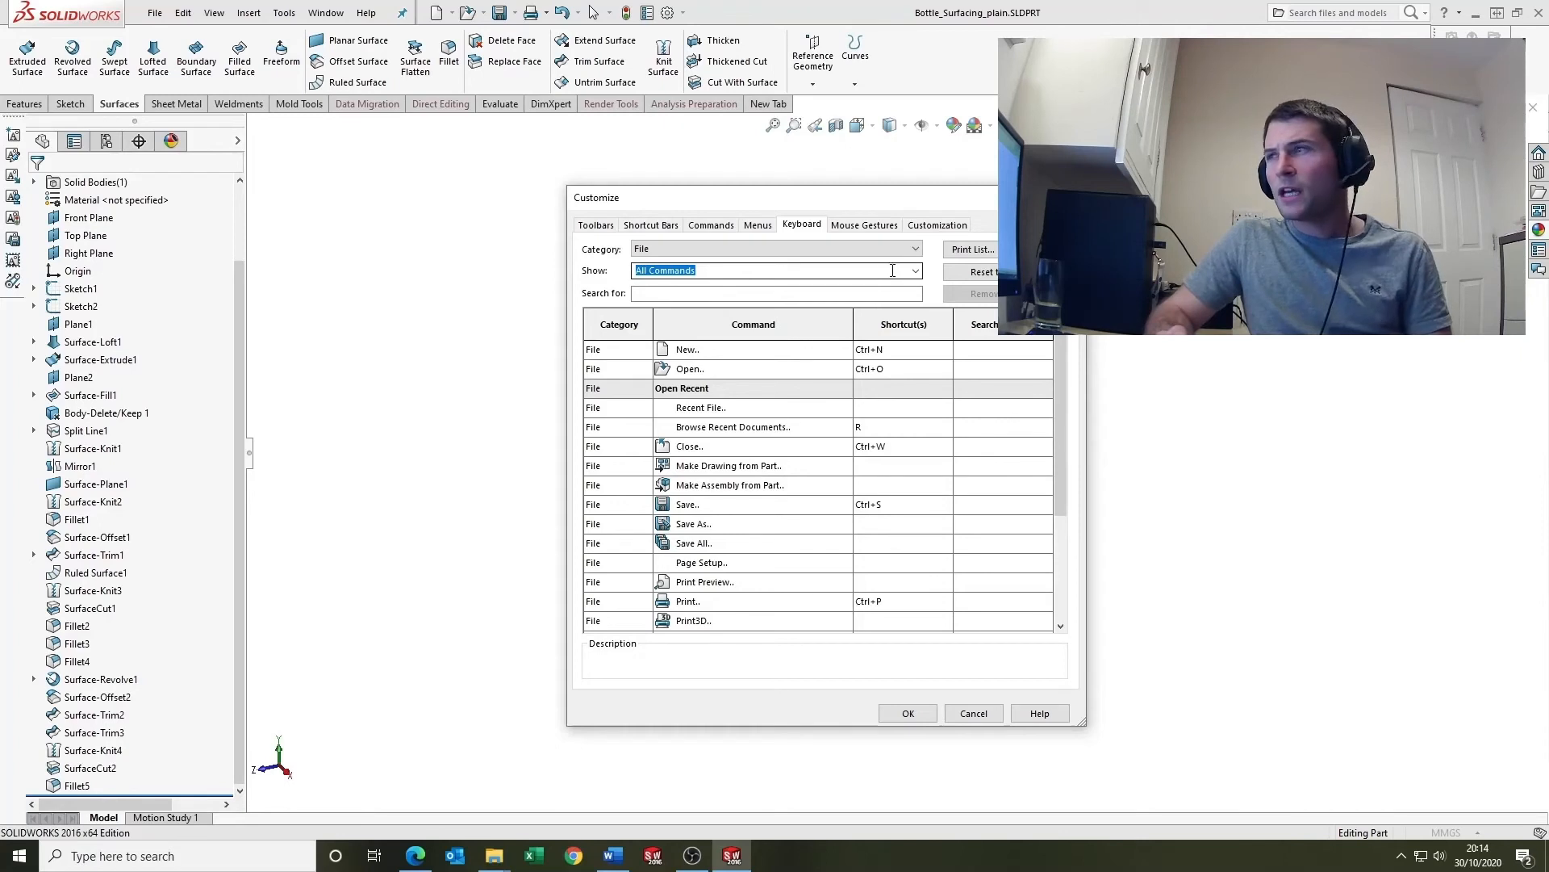
{"action": "left_click", "coordinate": [775, 293]}
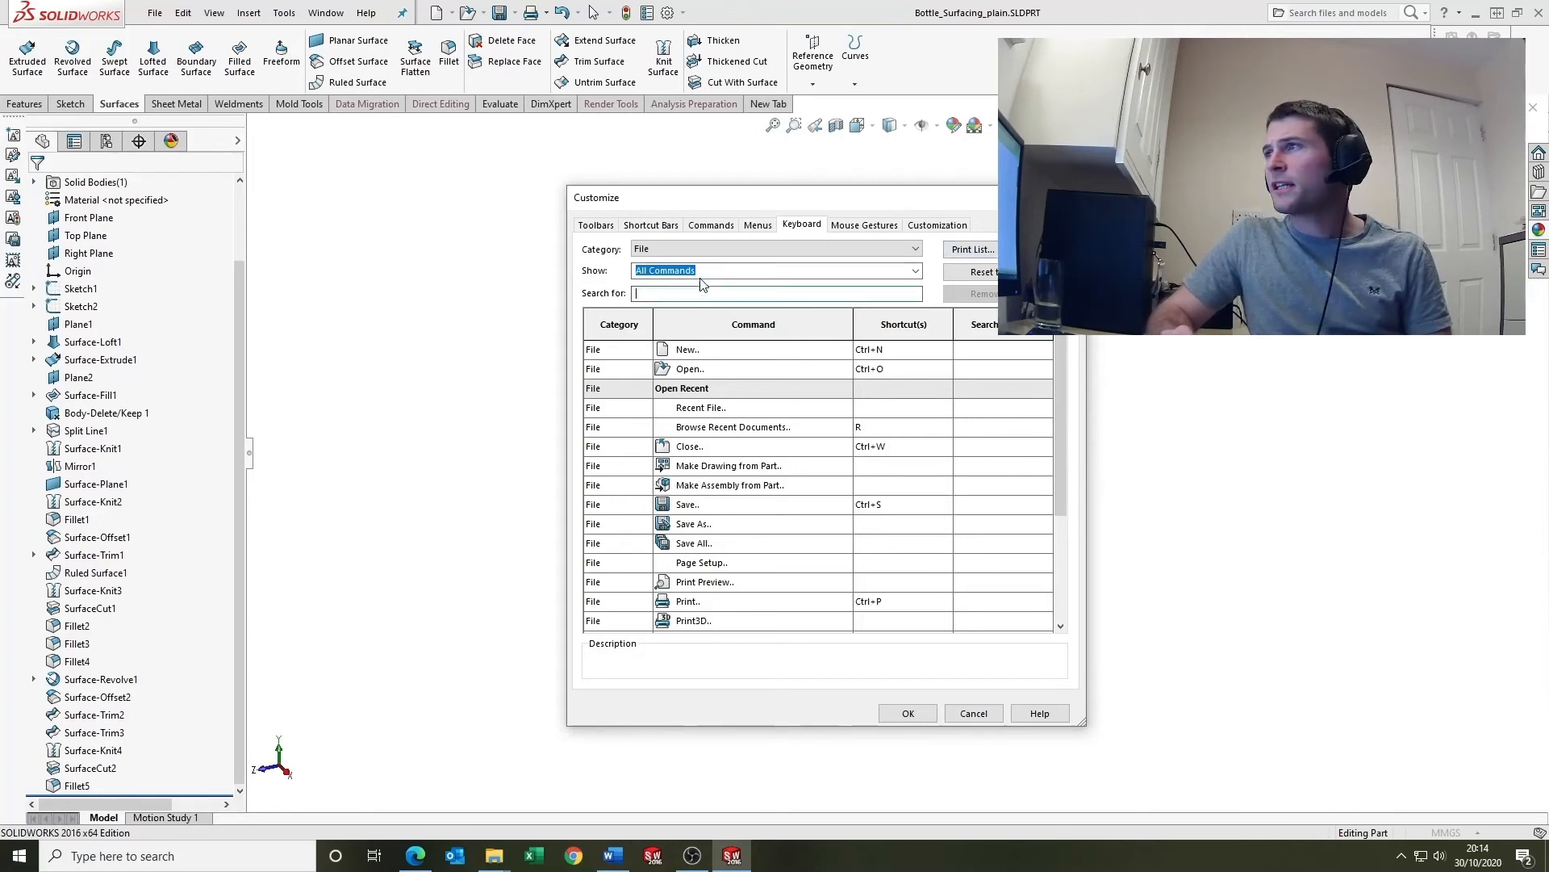
{"action": "left_click", "coordinate": [776, 248]}
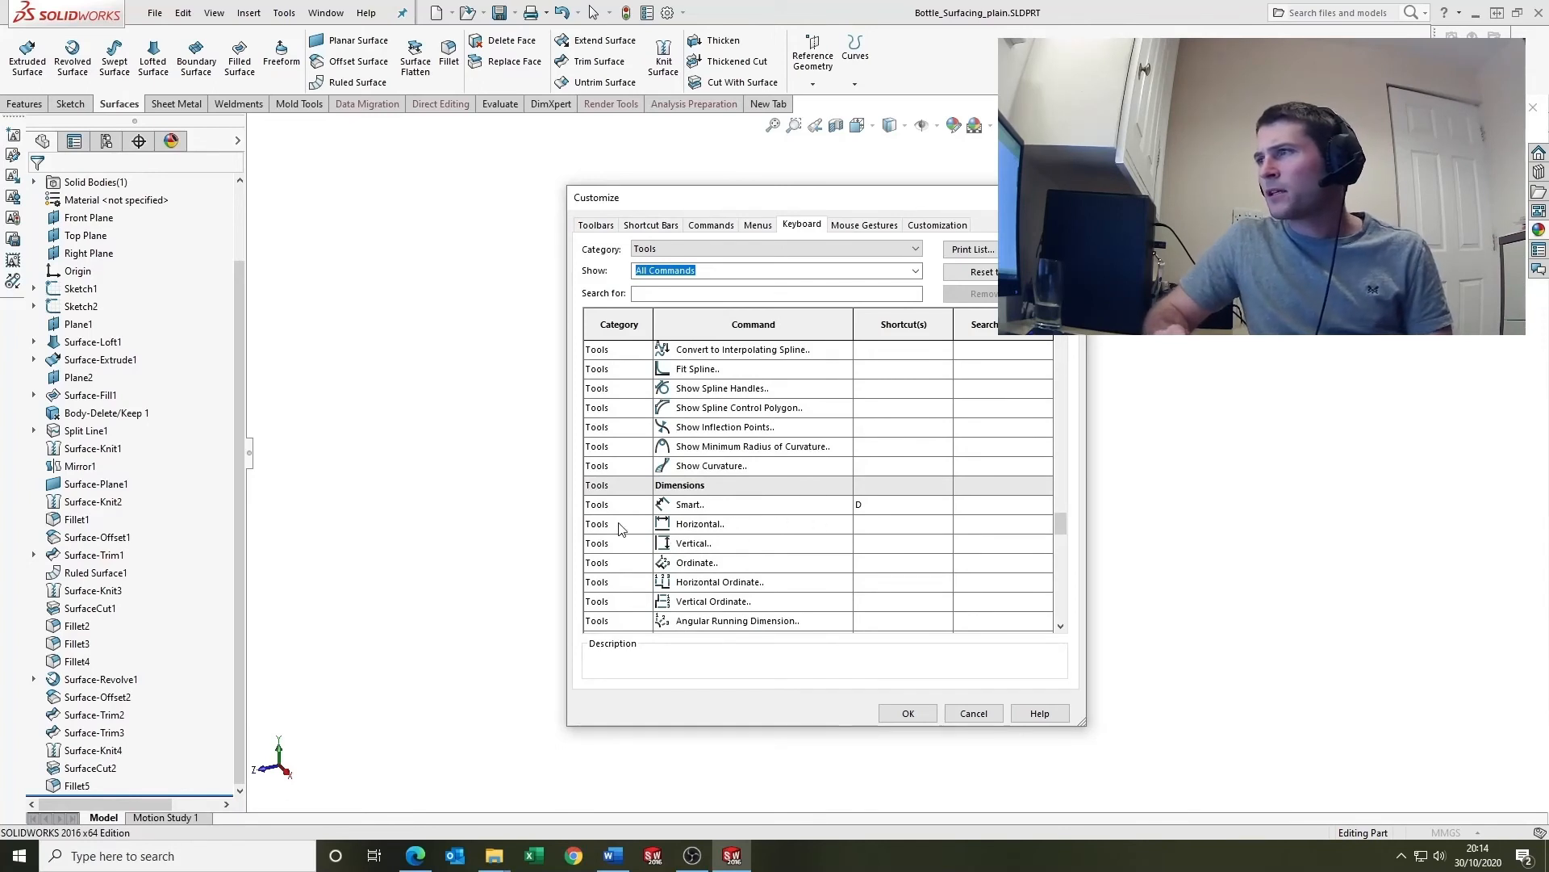
{"action": "mouse_move", "coordinate": [894, 519]}
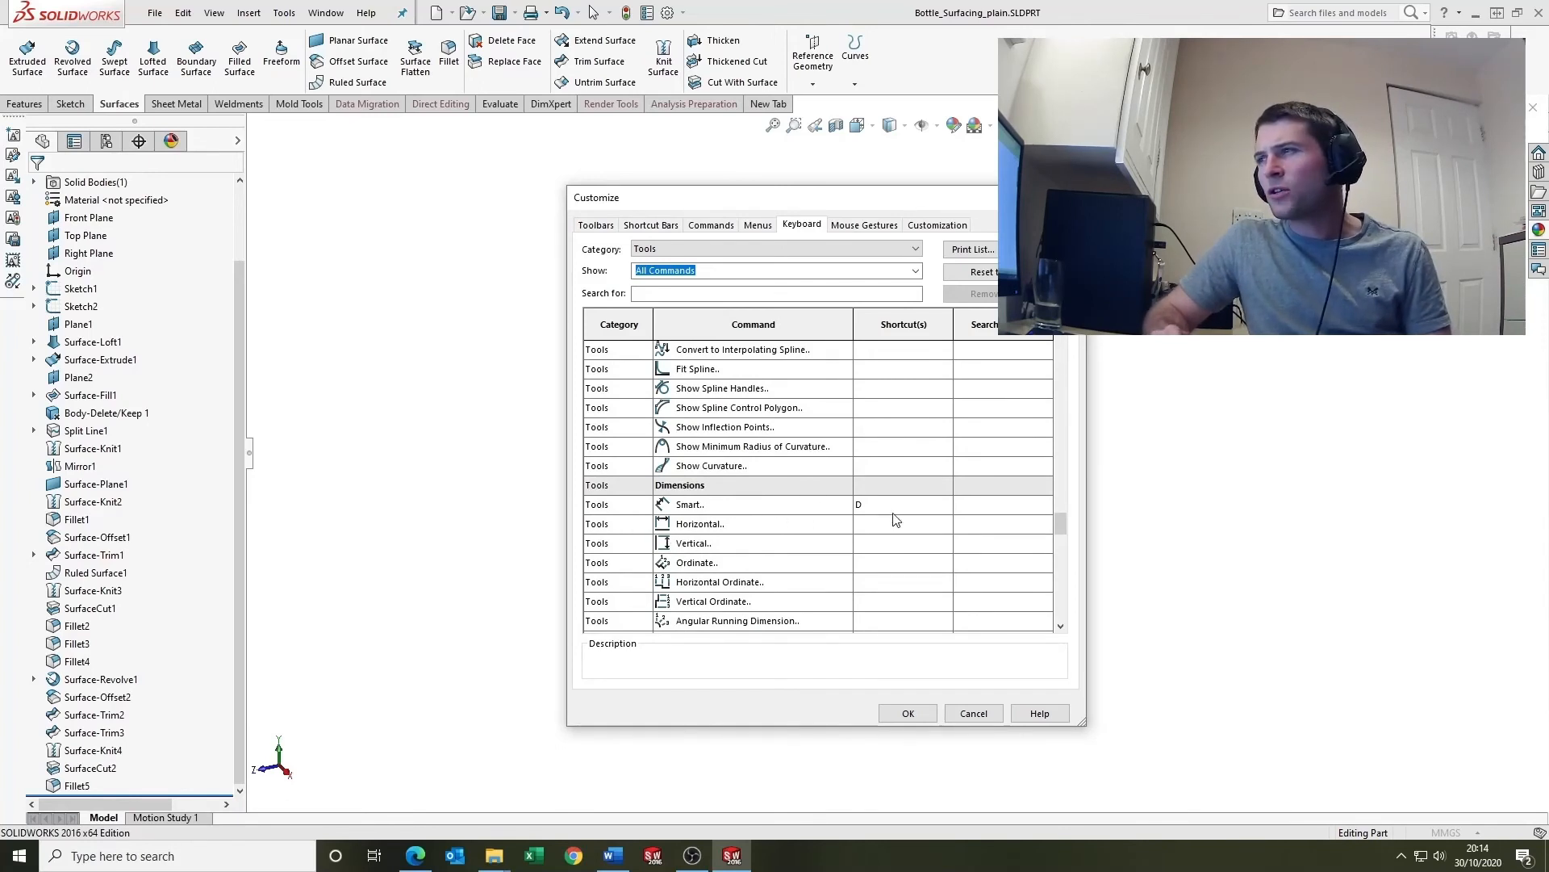
{"action": "mouse_move", "coordinate": [894, 543]}
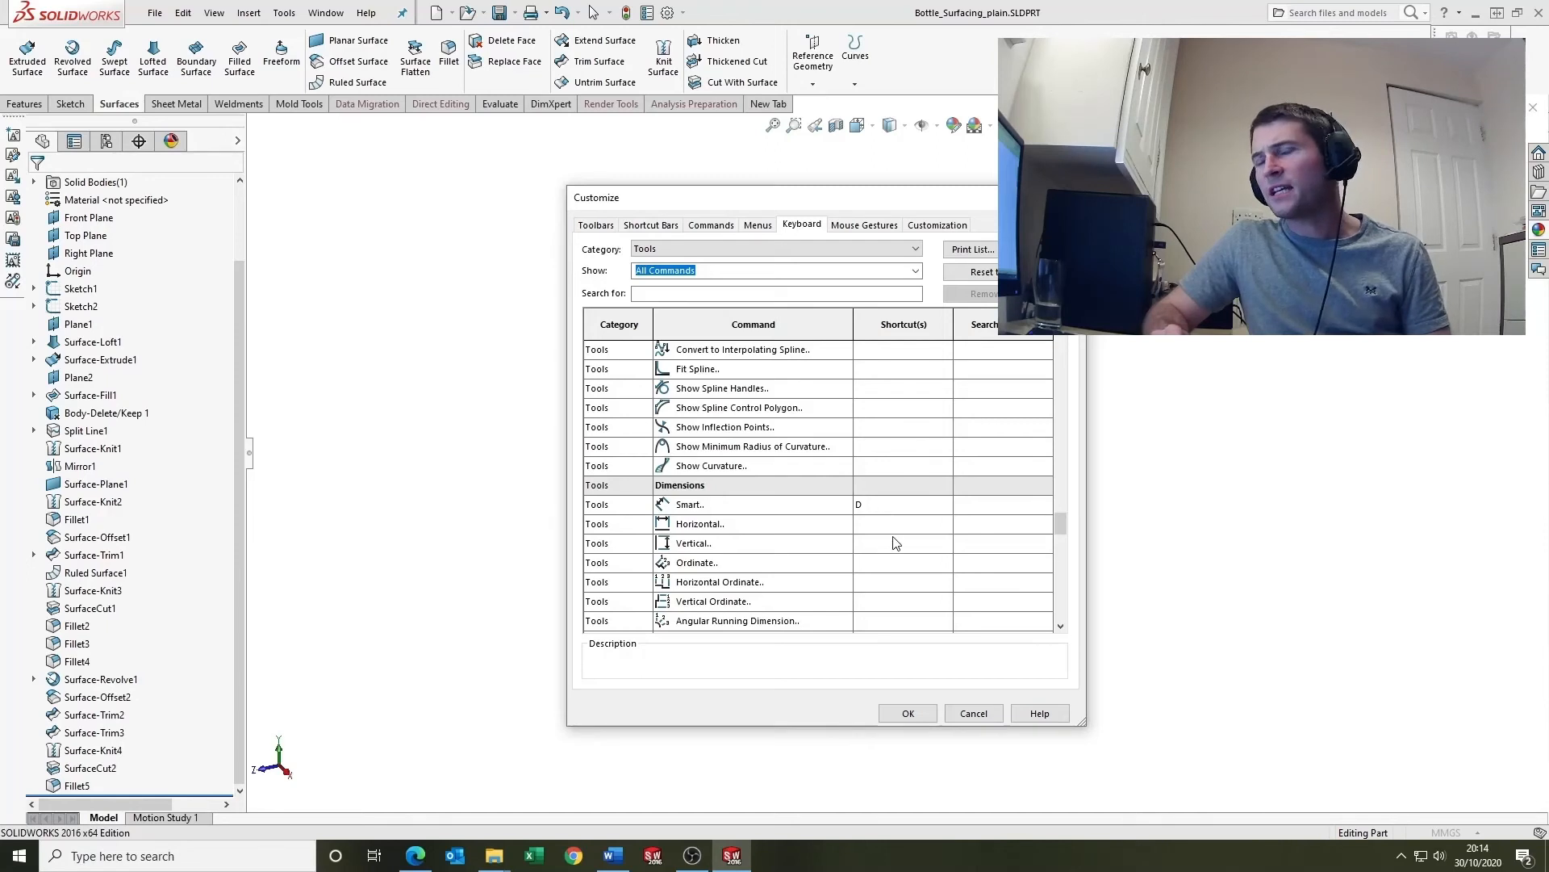